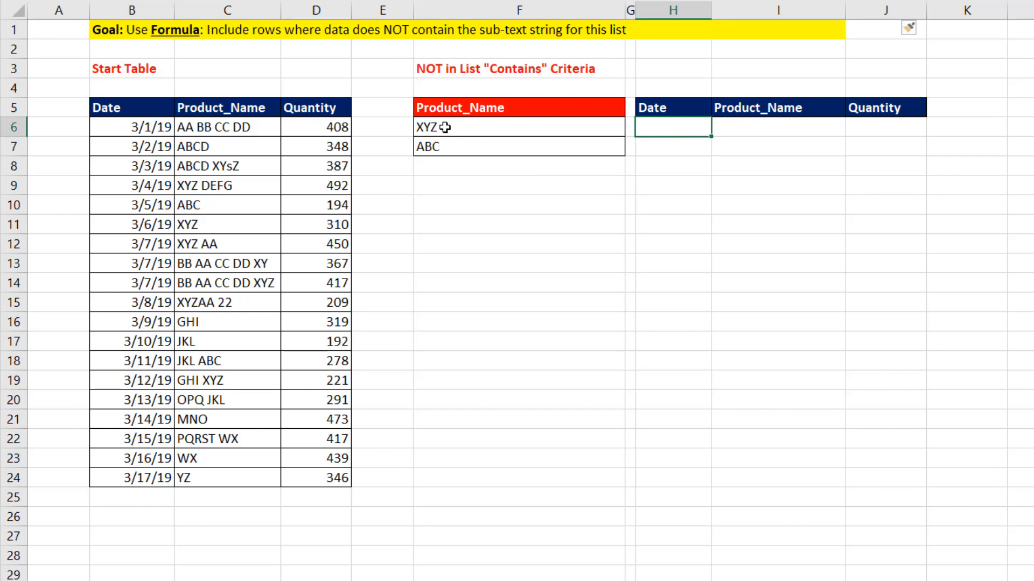
pyautogui.moveTo(389, 106)
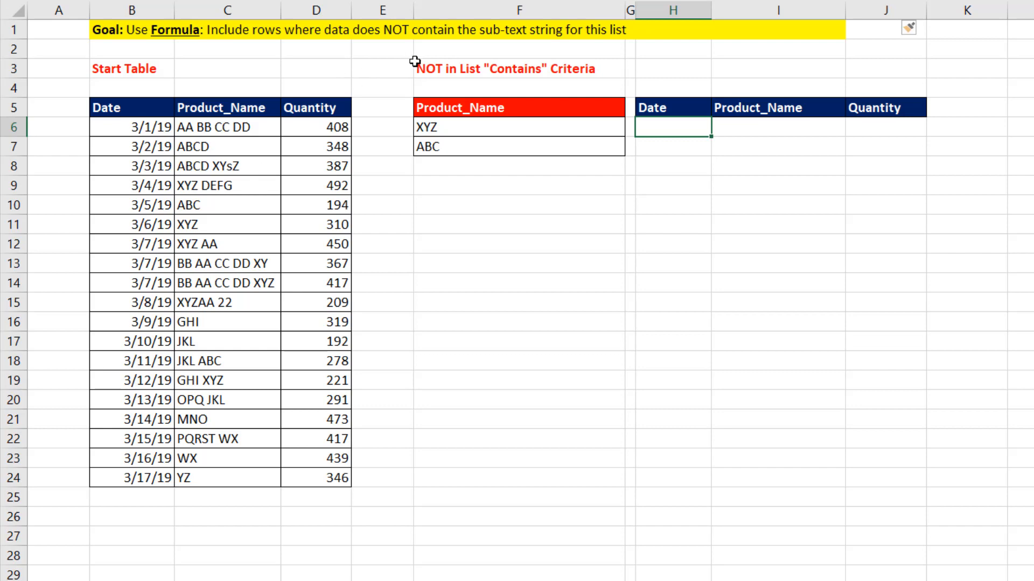
pyautogui.moveTo(812, 264)
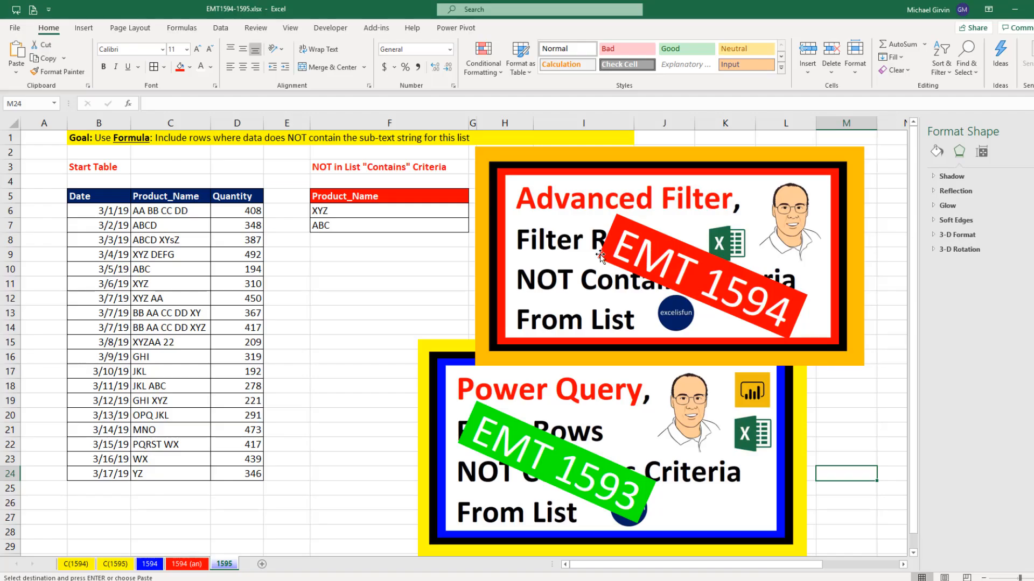
pyautogui.moveTo(747, 227)
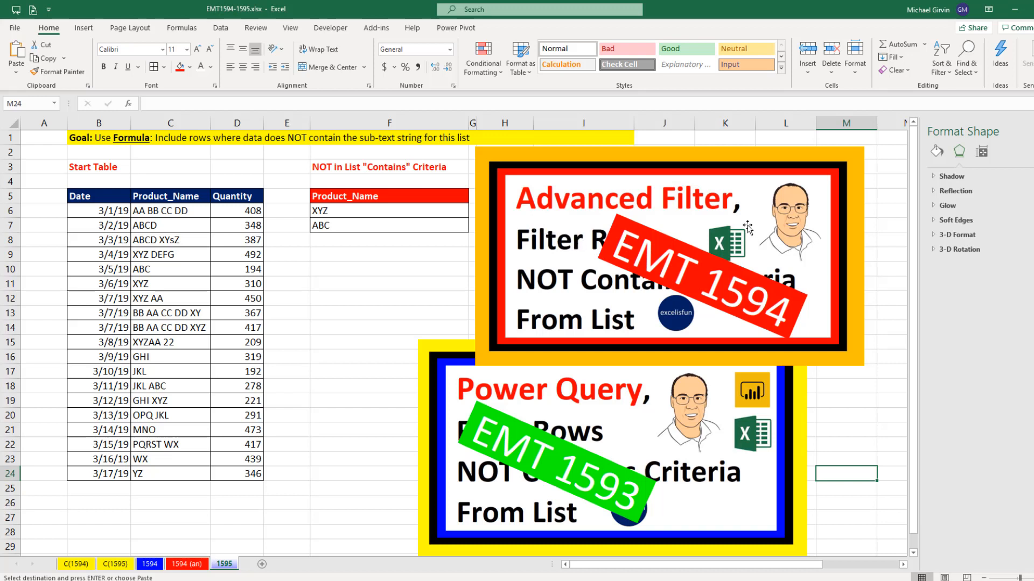
pyautogui.moveTo(661, 412)
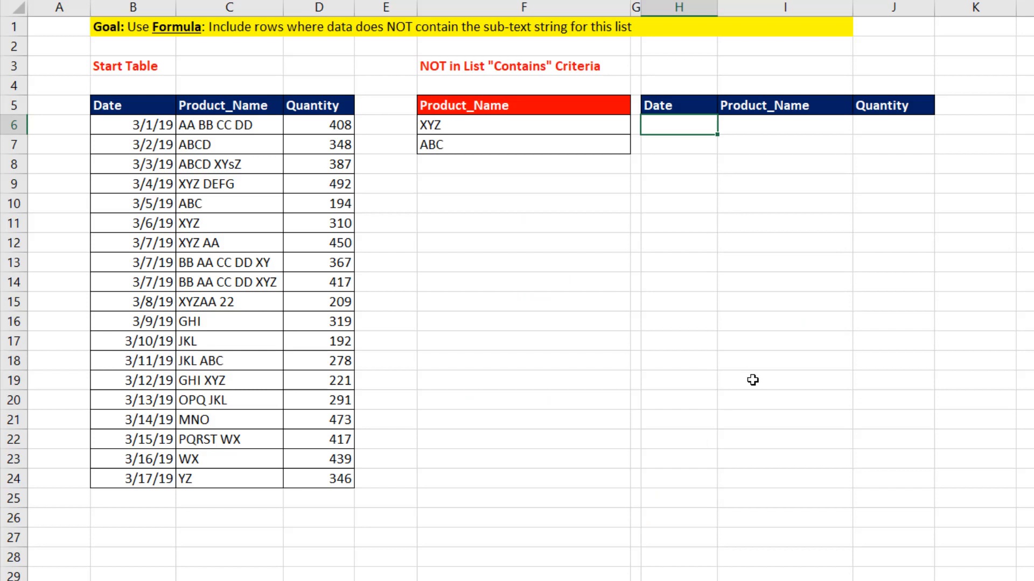
pyautogui.moveTo(673, 146)
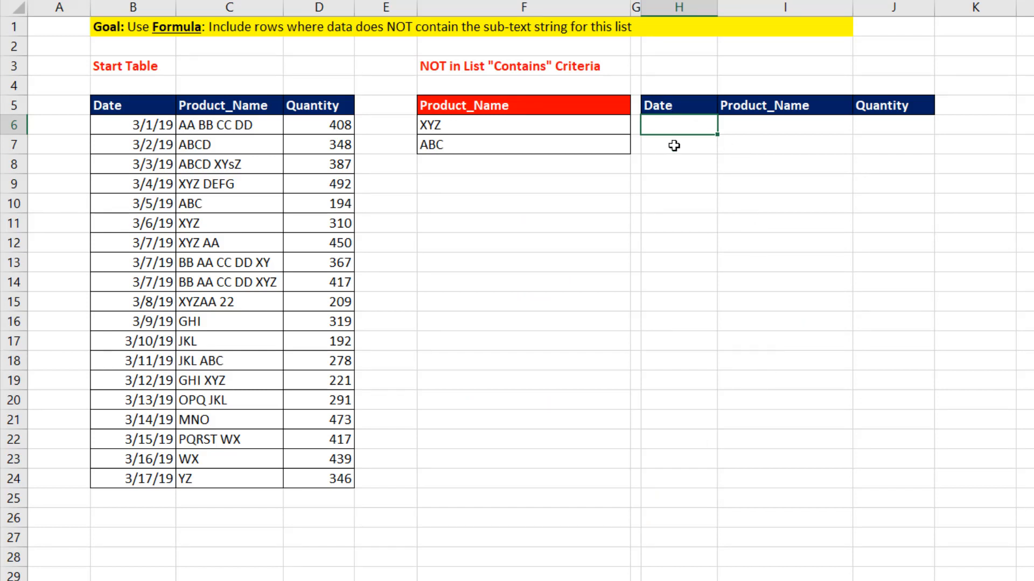
pyautogui.moveTo(767, 259)
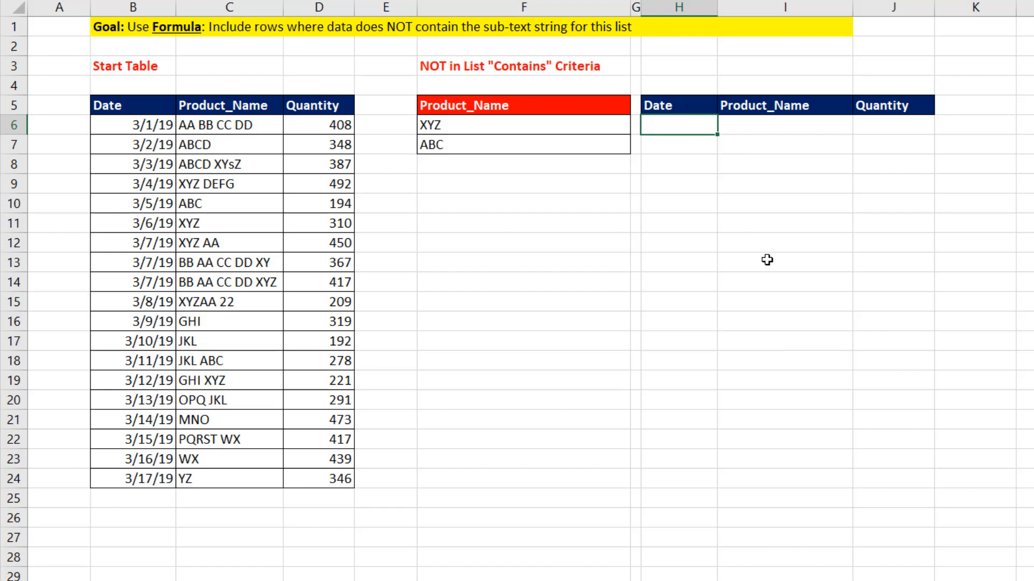
pyautogui.moveTo(456, 135)
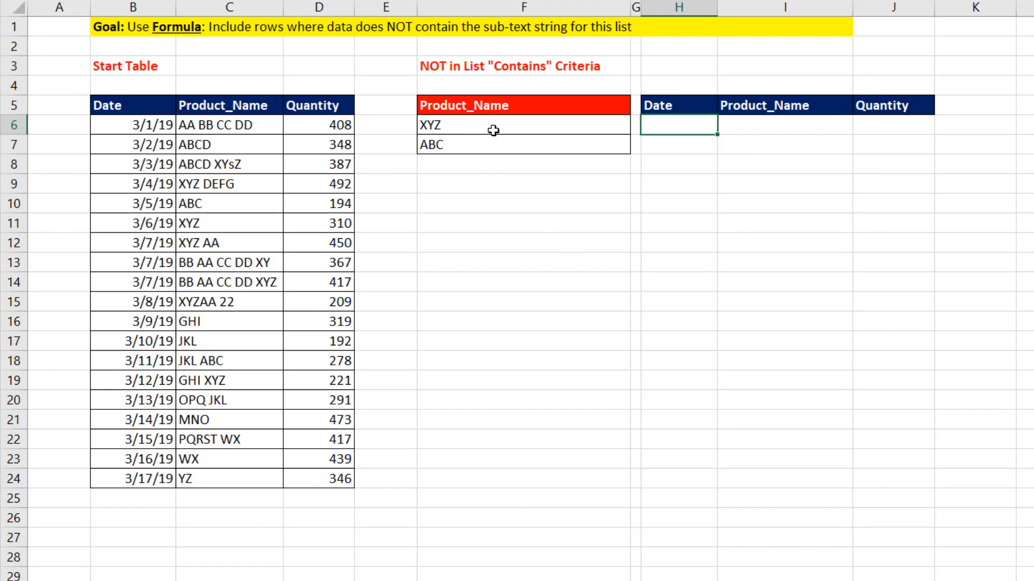
pyautogui.moveTo(707, 197)
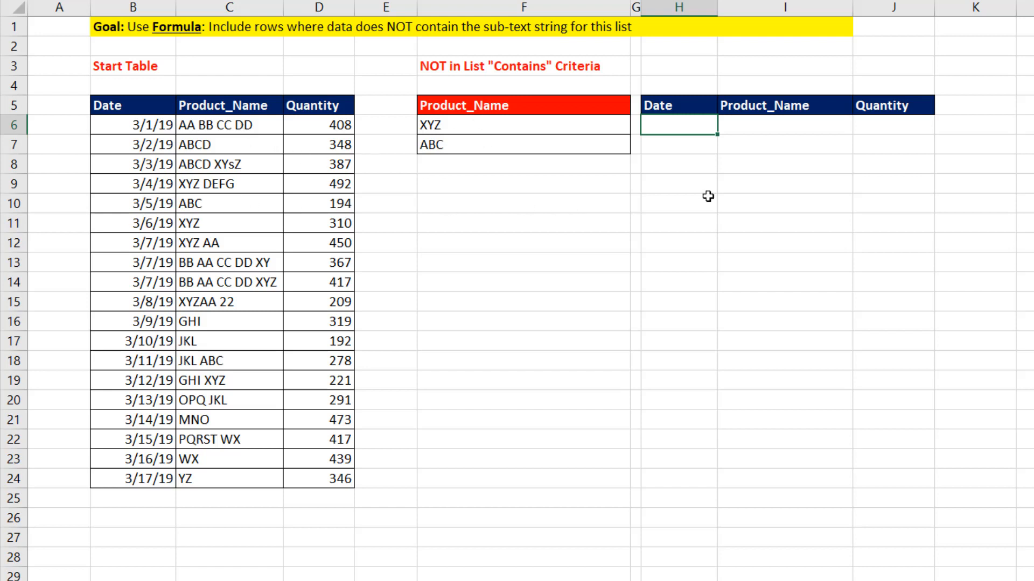
# In H6, build =SEARCH(F6:F7,C6:C24), selecting the Product_Name cells as the searched range
pyautogui.write('=SEARCH(F6:F7')
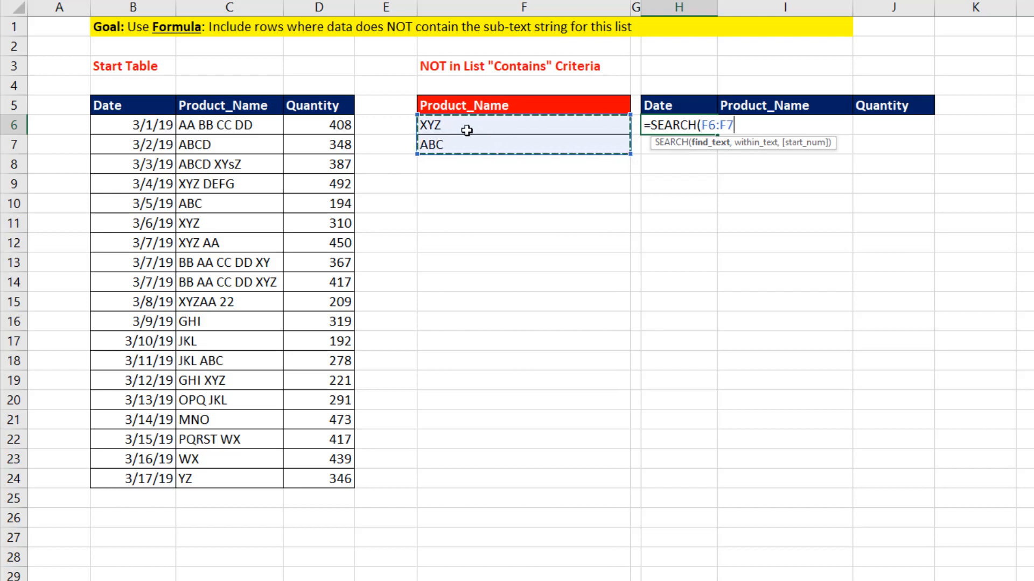
pyautogui.write(',')
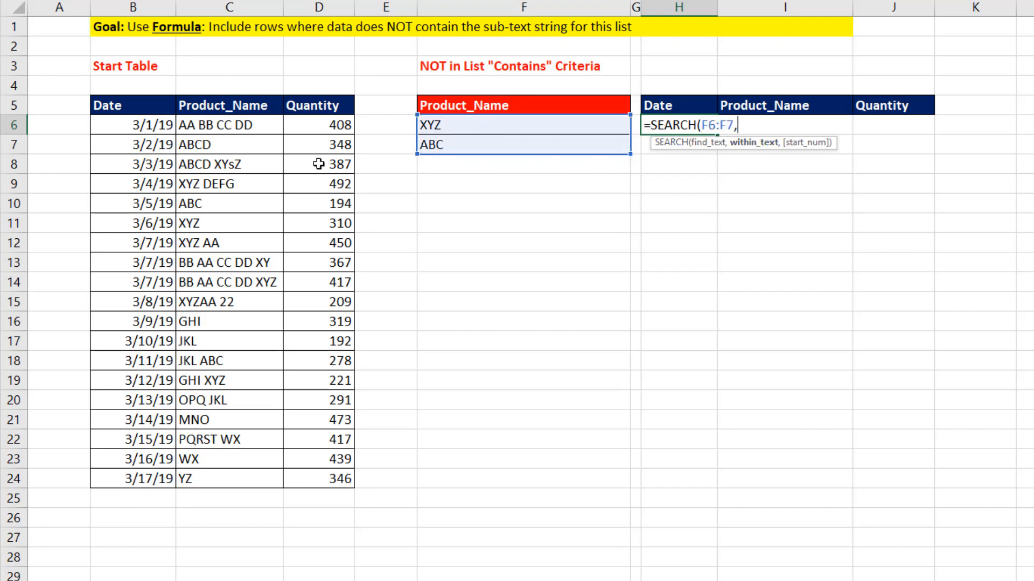
pyautogui.moveTo(228, 124); pyautogui.dragTo(229, 419)
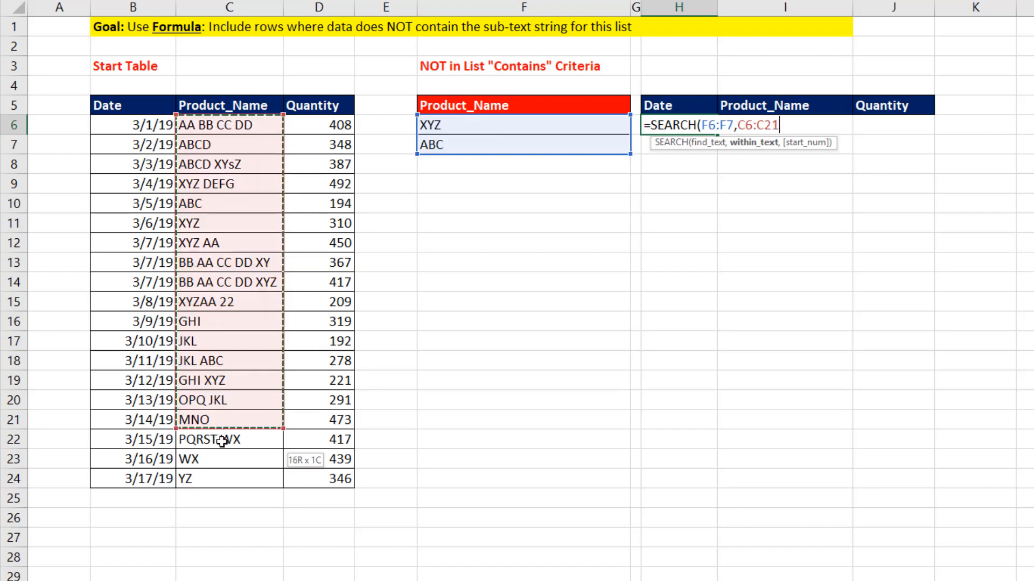
pyautogui.moveTo(229, 400); pyautogui.dragTo(229, 479)
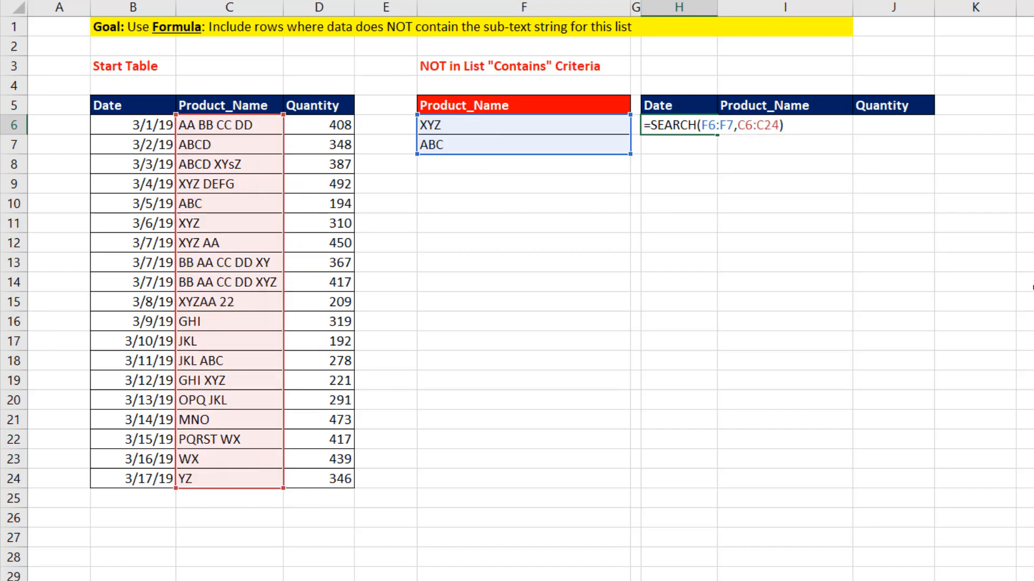
# Preview the SEARCH array result with F9, then undo back to the formula
pyautogui.press('f9')
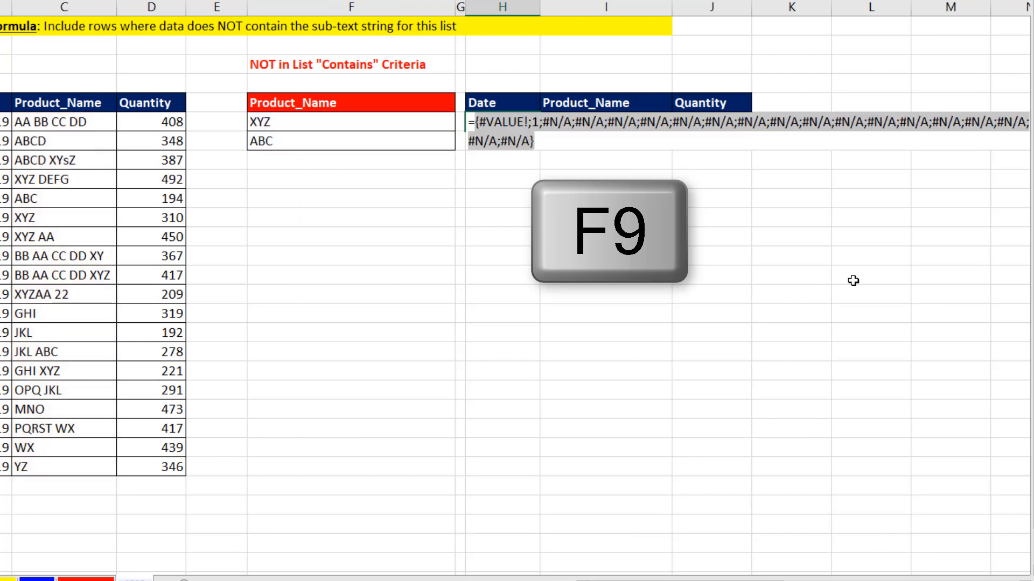
pyautogui.press('f9')
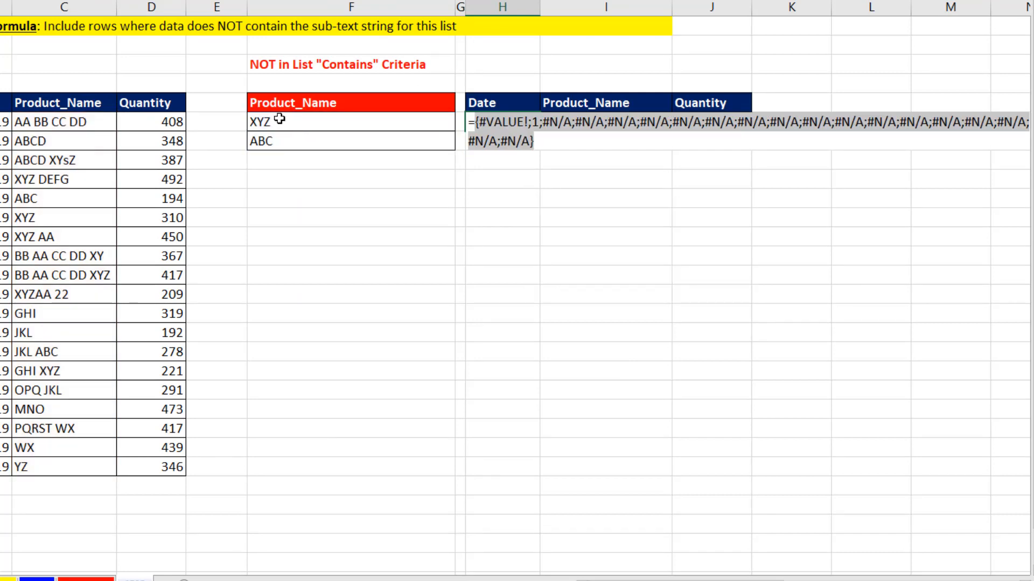
pyautogui.moveTo(96, 141)
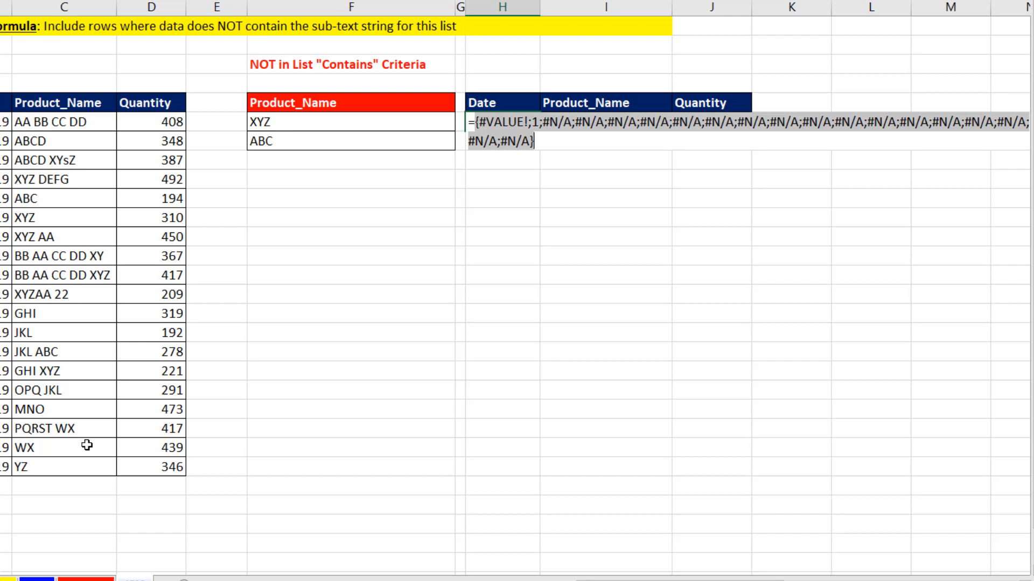
pyautogui.moveTo(377, 285)
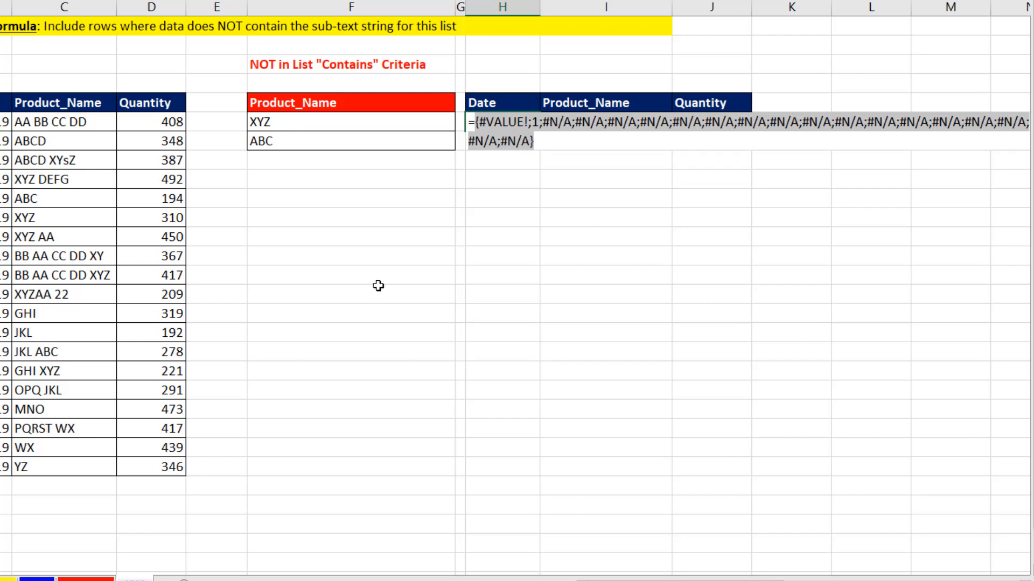
pyautogui.press('ctrl+z')
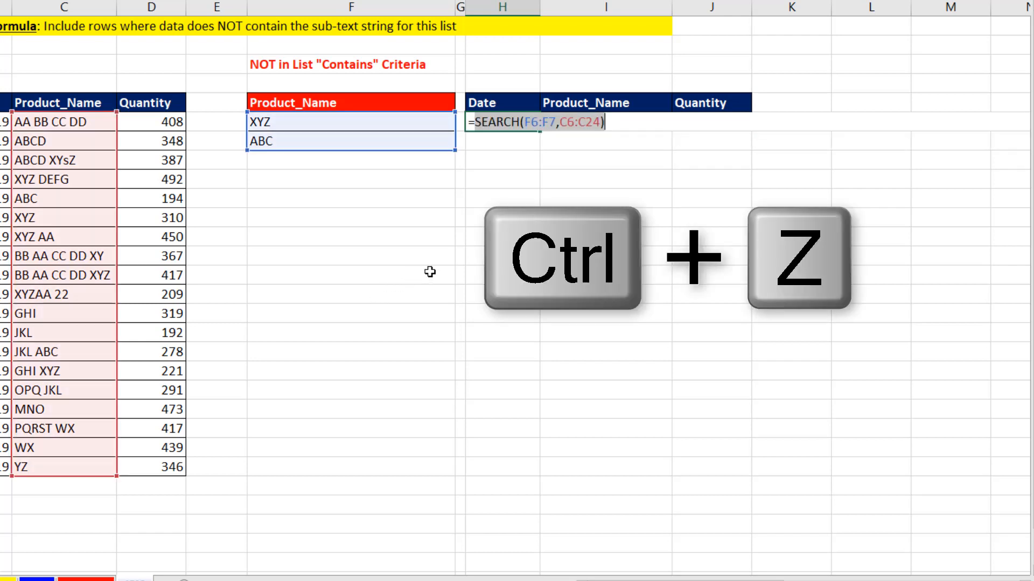
# Wrap the criteria range F6:F7 in TRANSPOSE inside the SEARCH formula
pyautogui.press('ctrl+z')
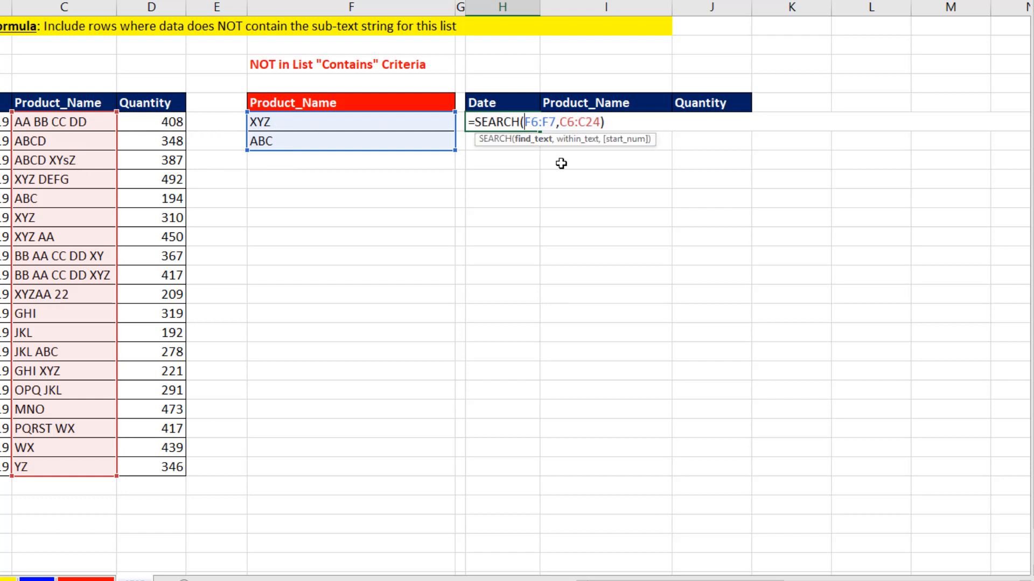
pyautogui.write('TRANSPOSE(')
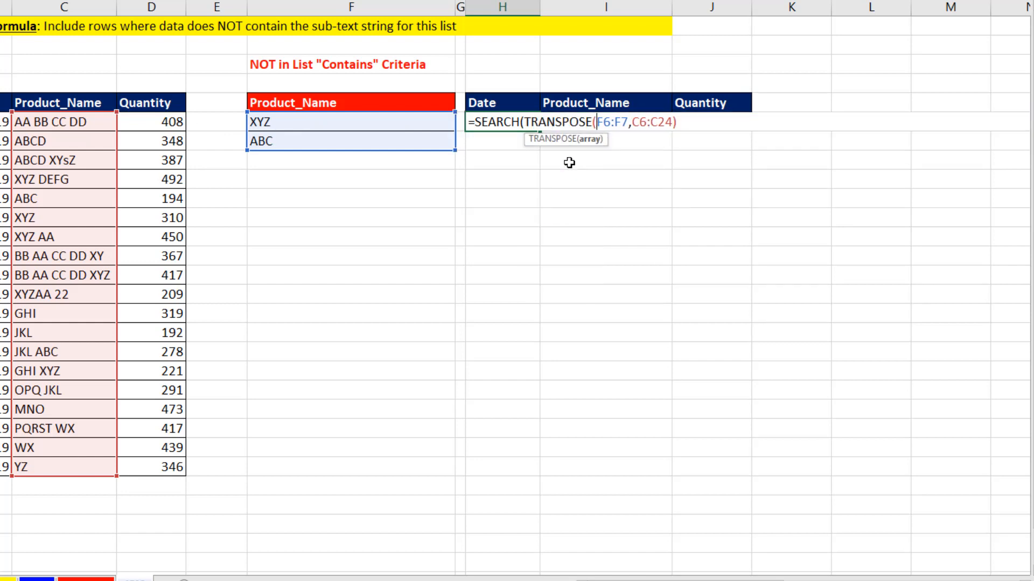
pyautogui.moveTo(358, 139)
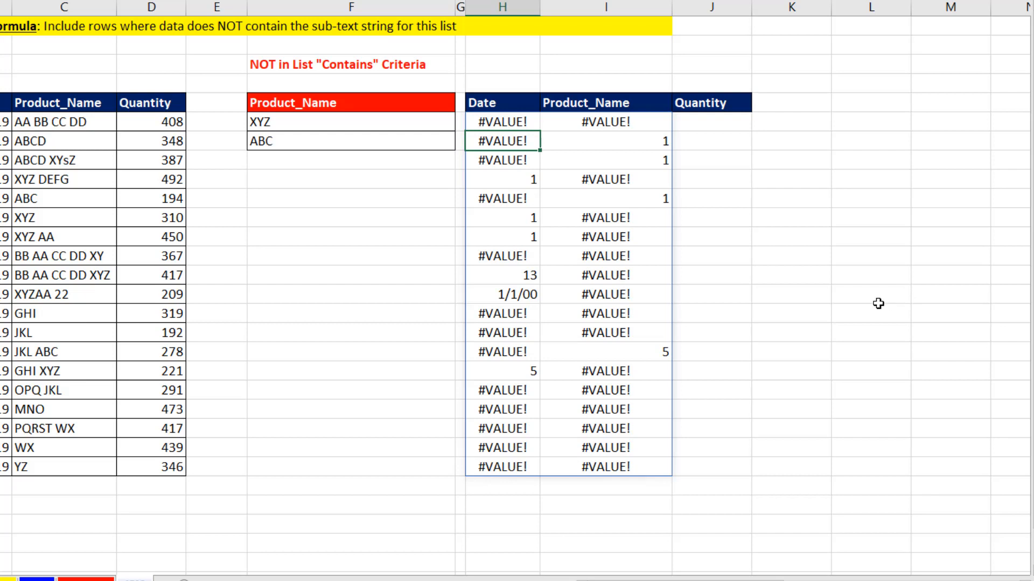
pyautogui.moveTo(547, 385)
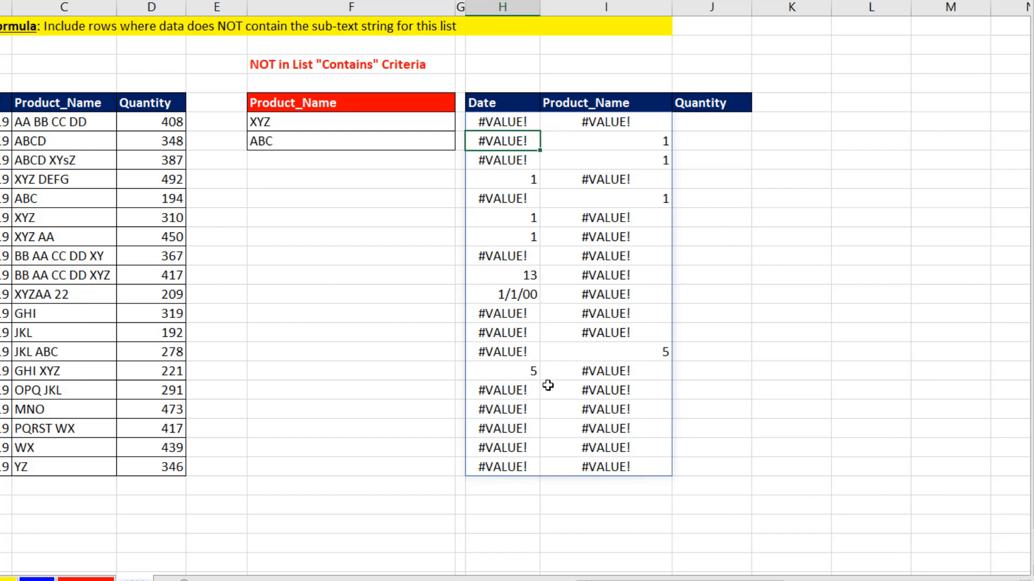
pyautogui.moveTo(567, 130)
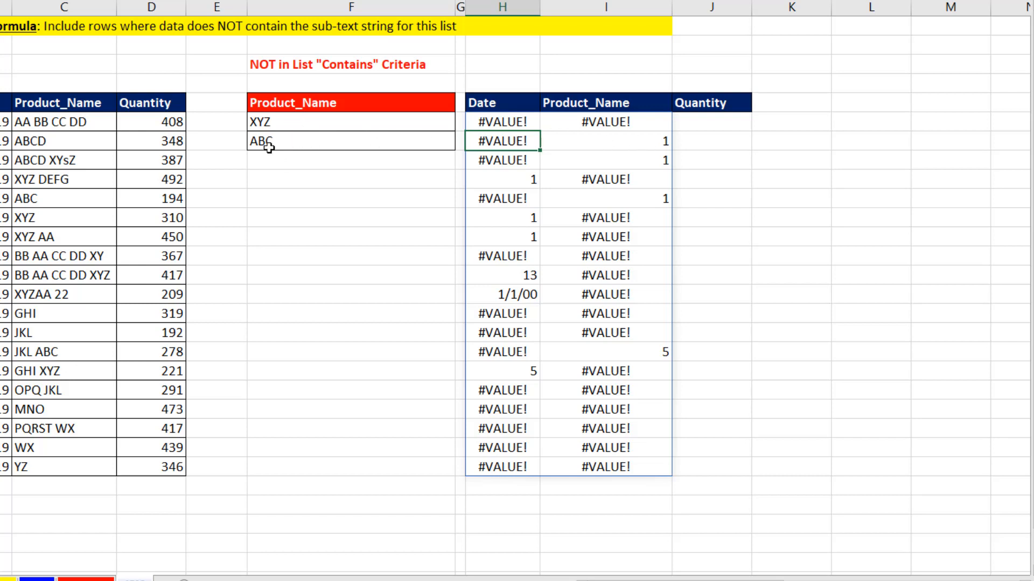
pyautogui.moveTo(505, 194)
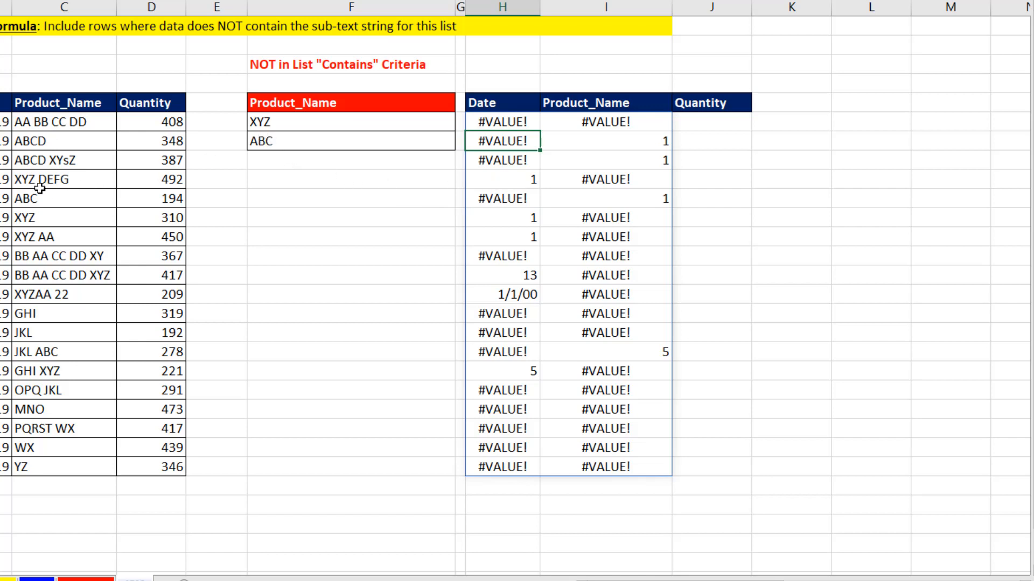
pyautogui.moveTo(507, 136)
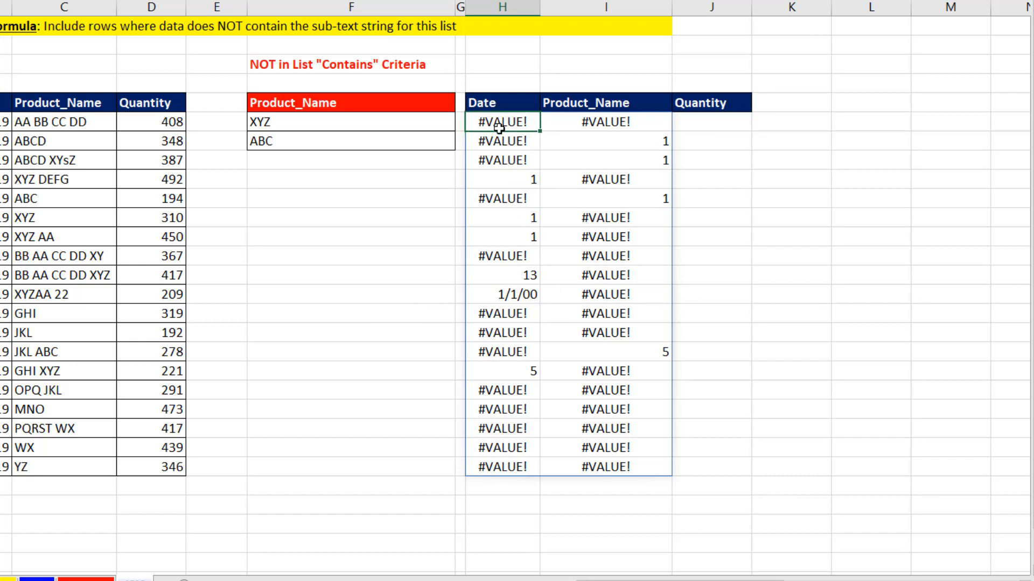
# Wrap the SEARCH formula in ISNUMBER and prefix it with -- for 1/0 flags
pyautogui.press('F2')
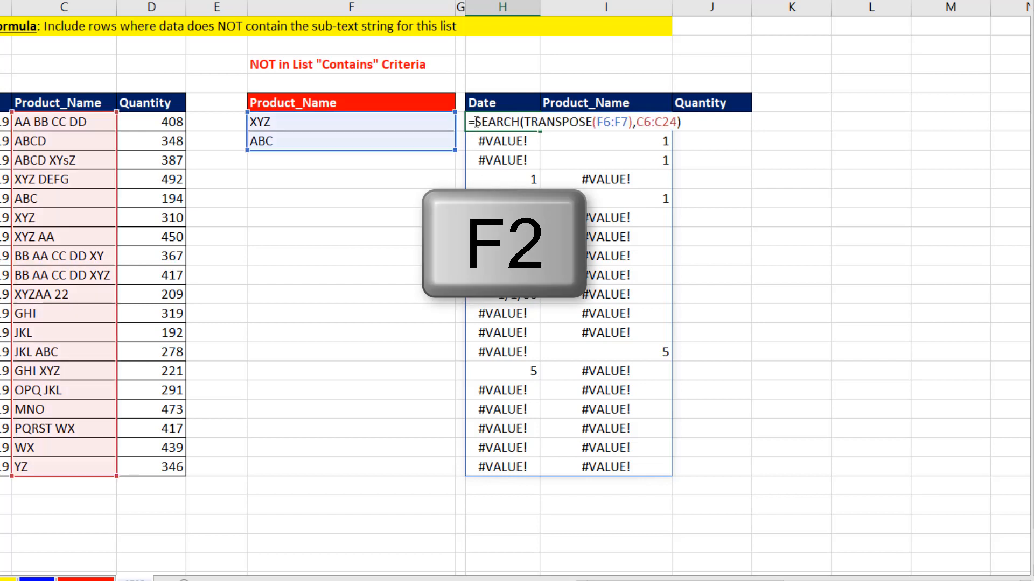
pyautogui.write('is')
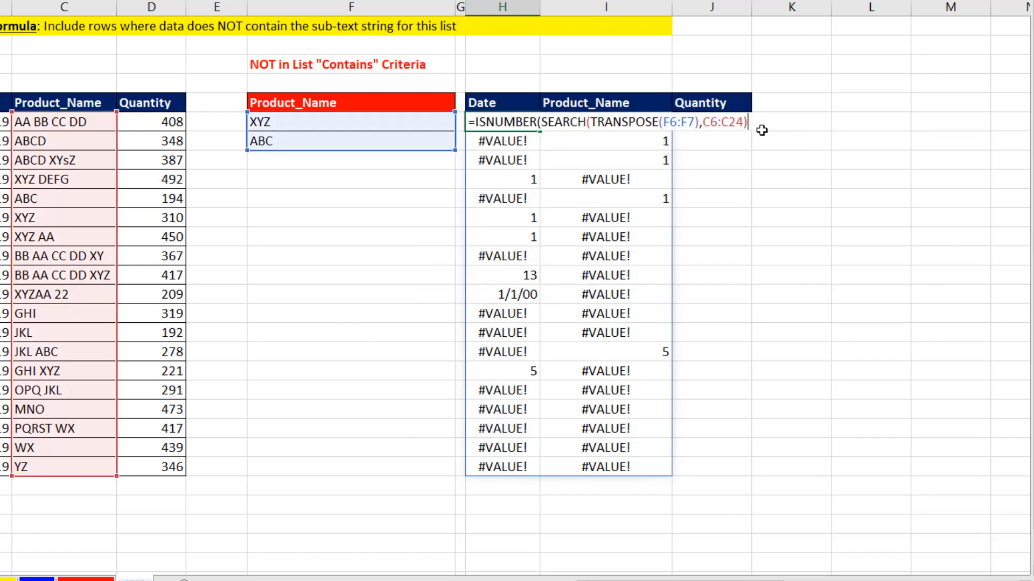
pyautogui.press('Enter')
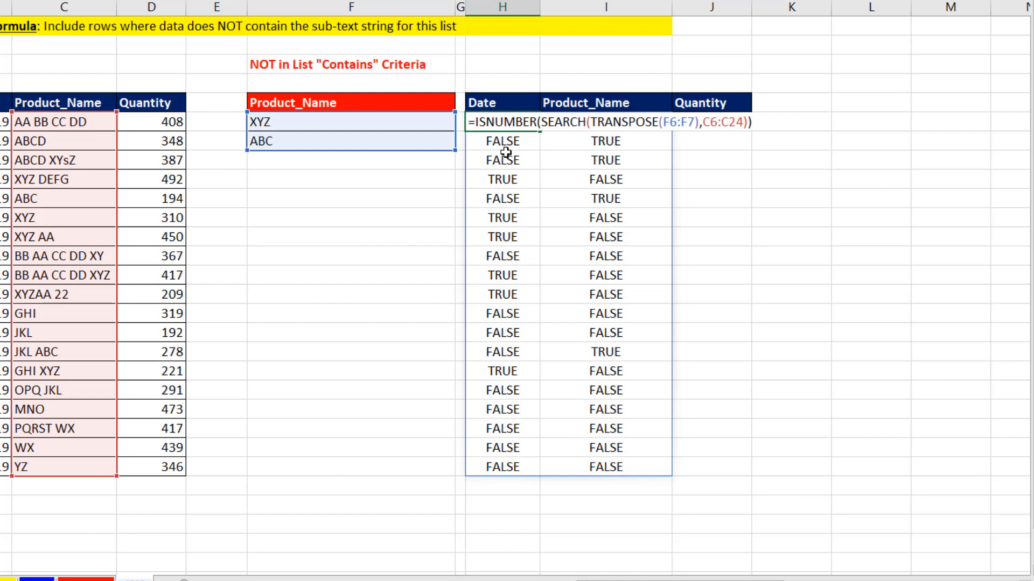
pyautogui.write('--')
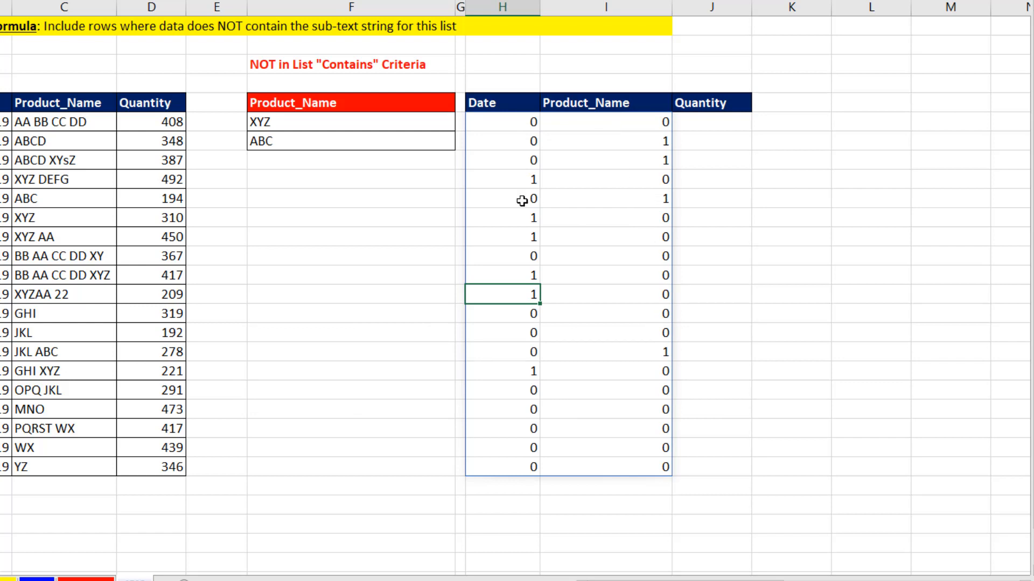
pyautogui.moveTo(504, 130)
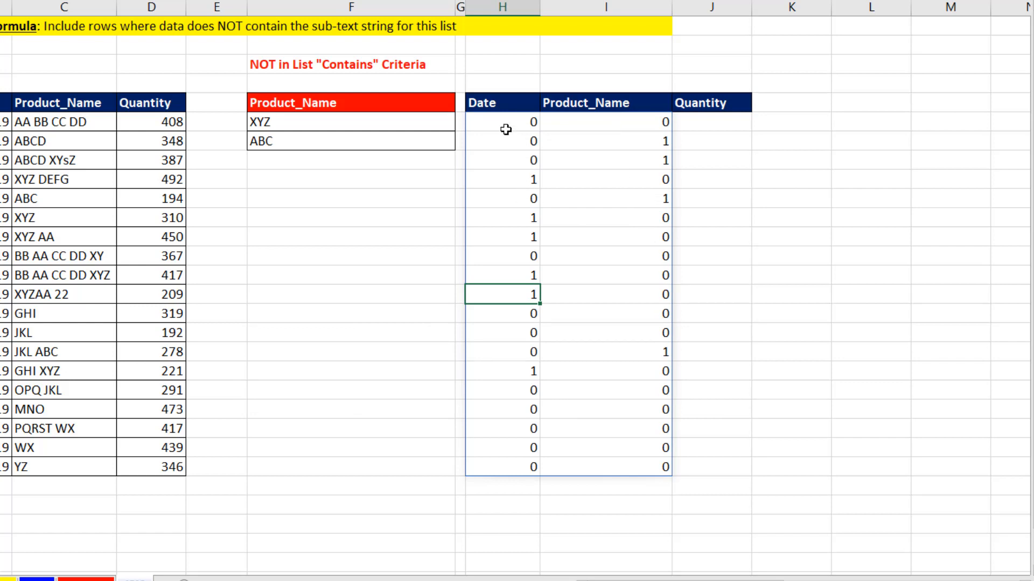
pyautogui.moveTo(503, 125)
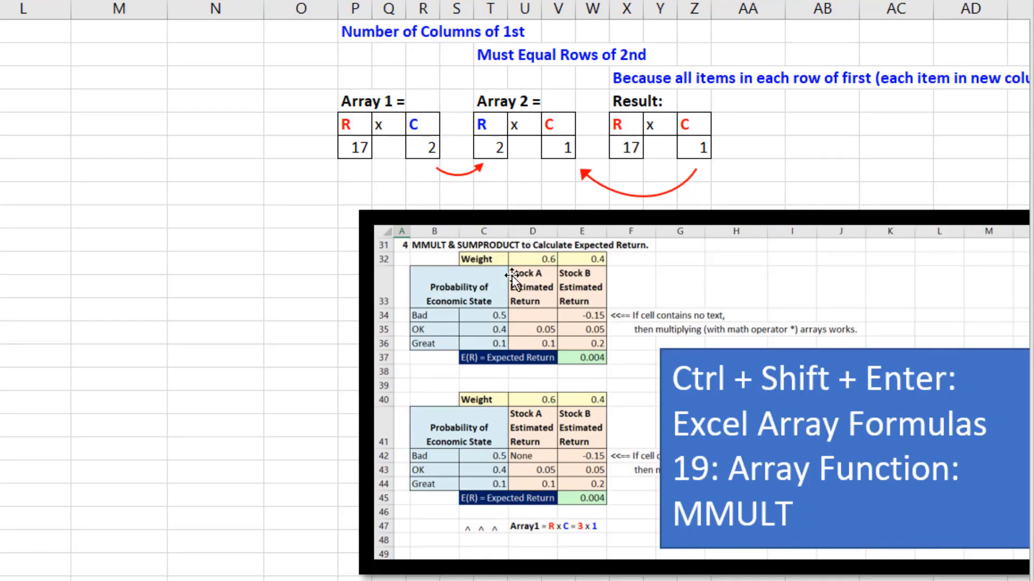
pyautogui.moveTo(633, 294)
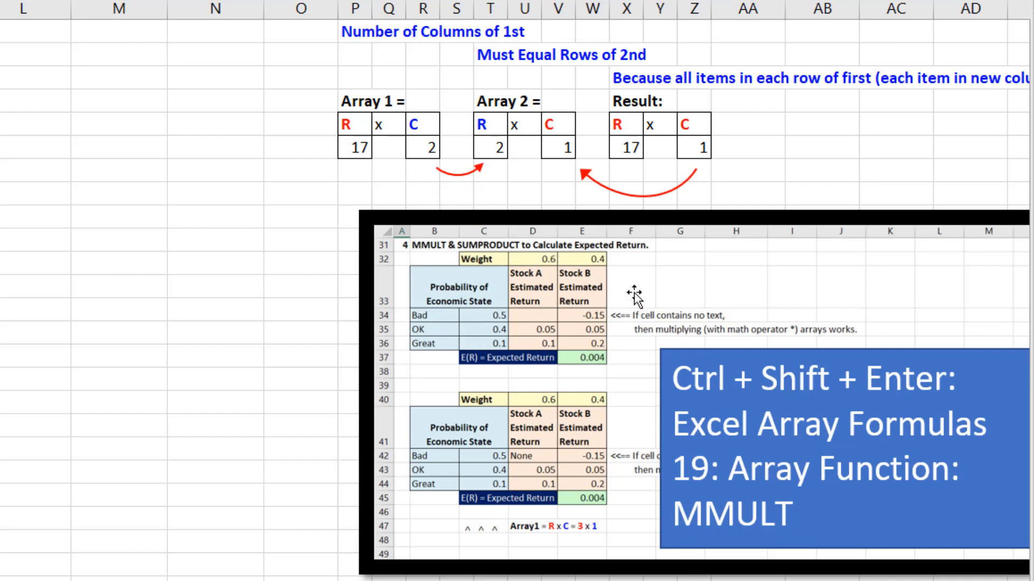
pyautogui.moveTo(754, 516)
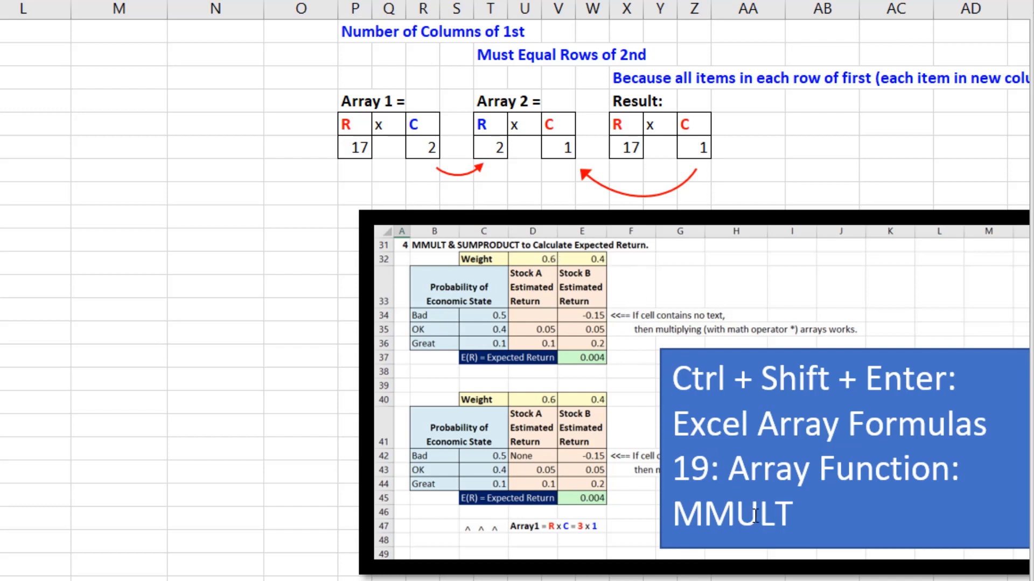
pyautogui.moveTo(751, 511)
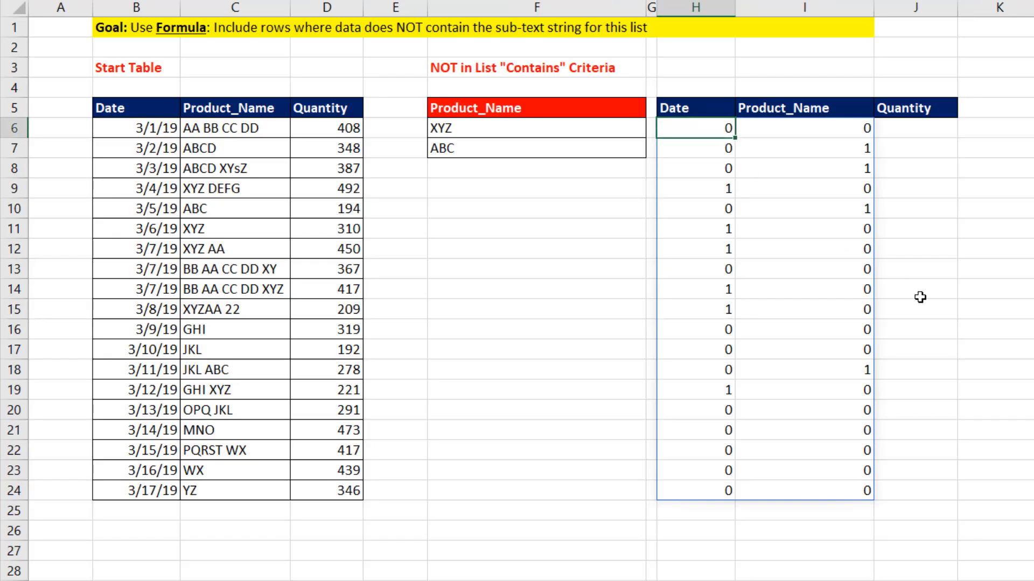
# Wrap the 1/0 flag formula in MMULT with {1;1} as the second array
pyautogui.write('=--ISNUMBER(SEARCH(TRANSPOSE(F6:F7),C6:C24))')
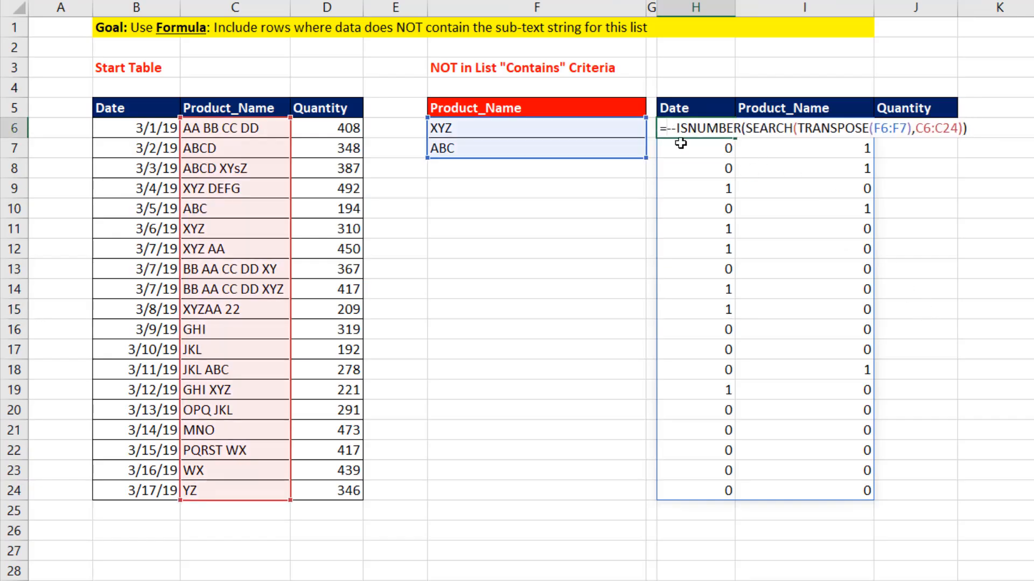
pyautogui.write('MMULT(')
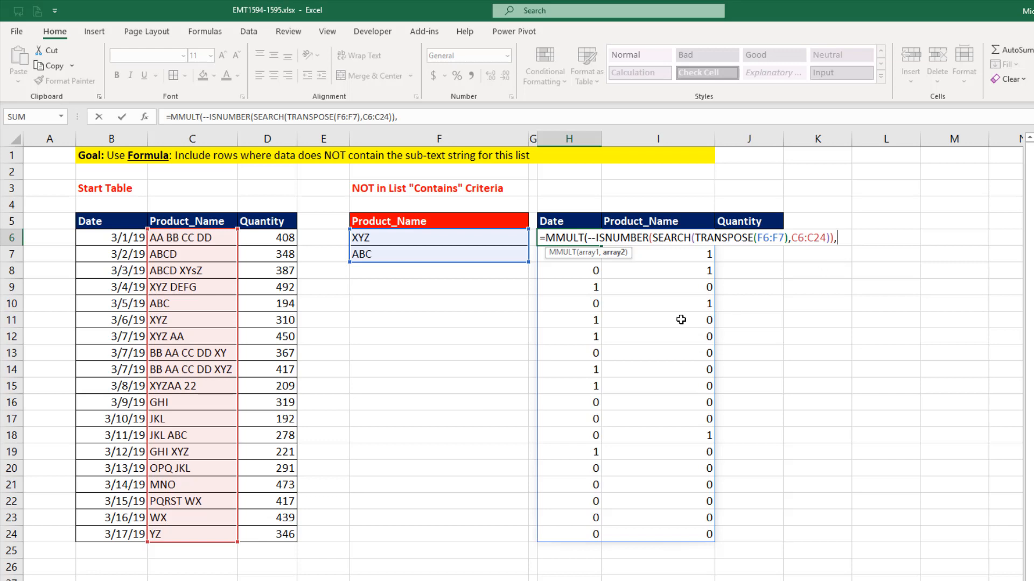
pyautogui.moveTo(586, 336)
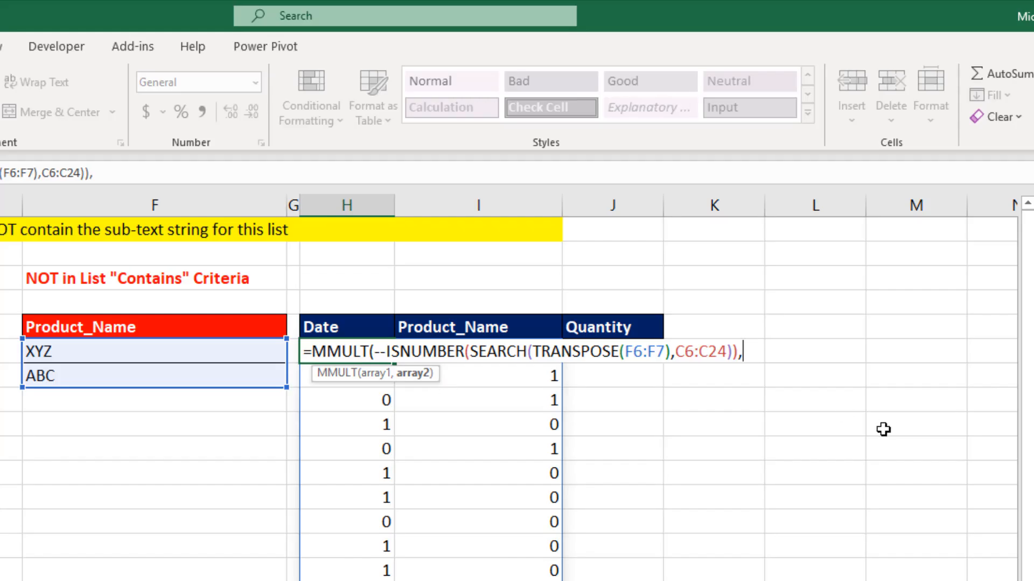
pyautogui.write('{1')
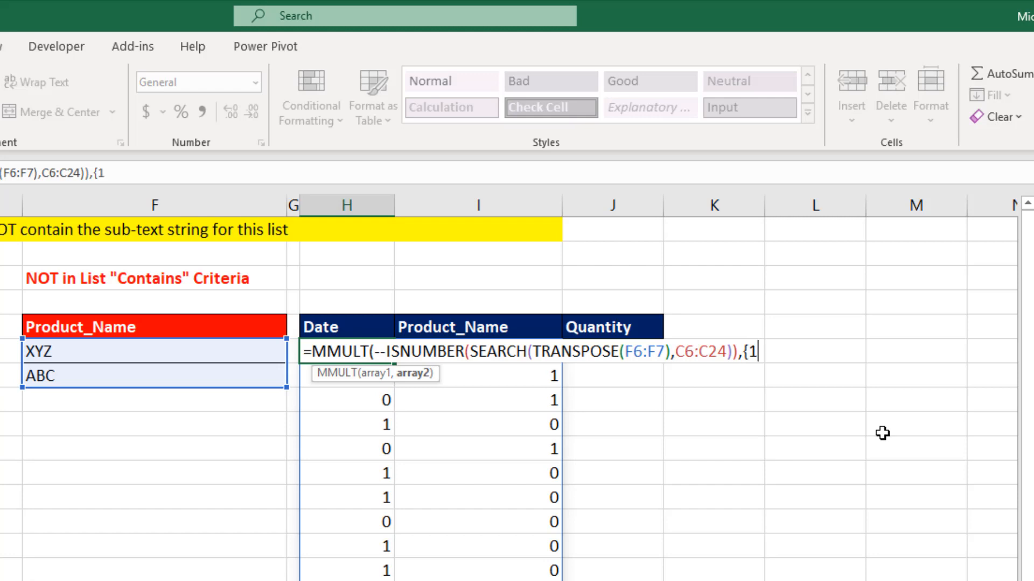
pyautogui.write(';1')
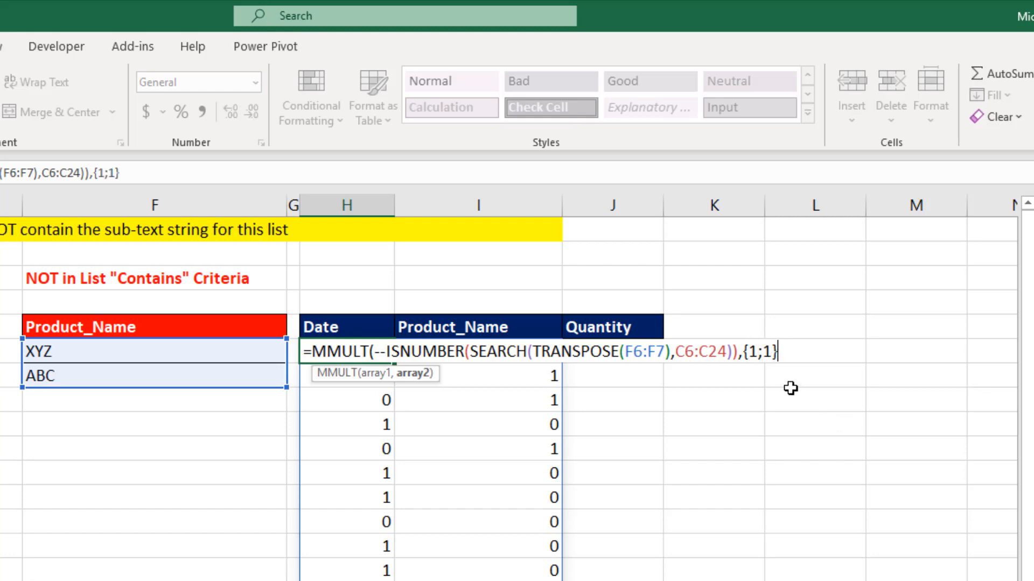
pyautogui.moveTo(771, 377)
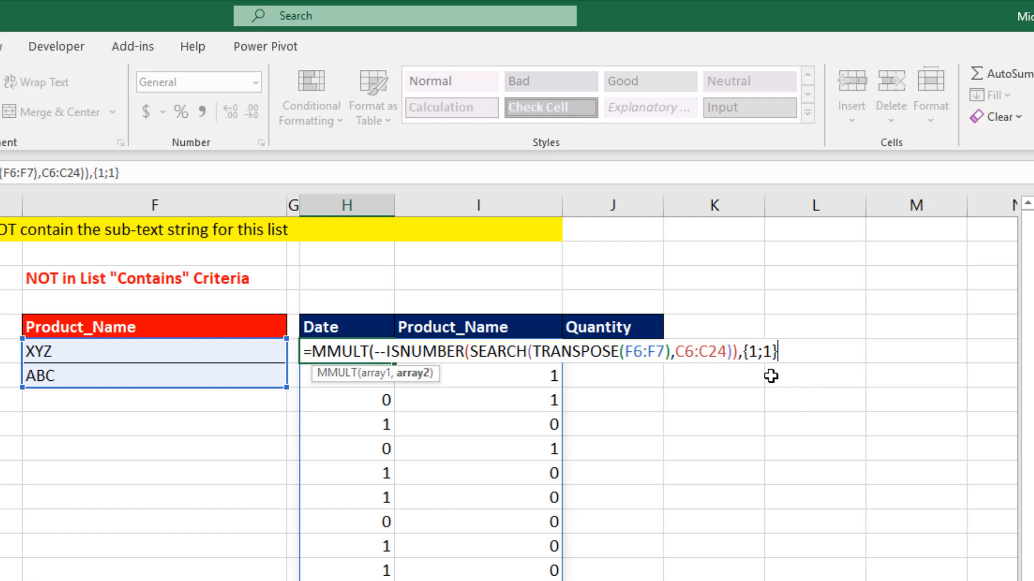
pyautogui.moveTo(764, 389)
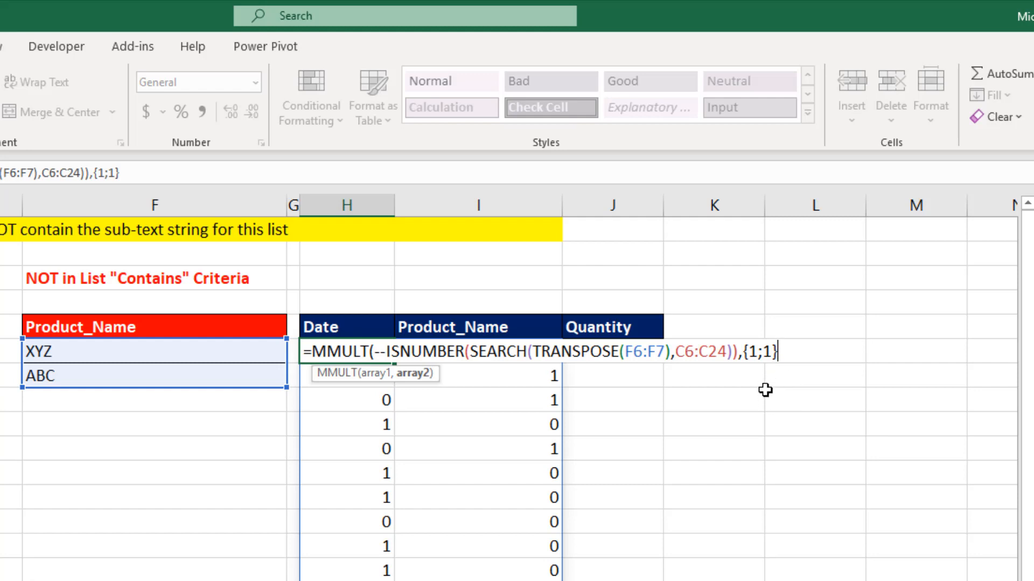
pyautogui.moveTo(777, 389)
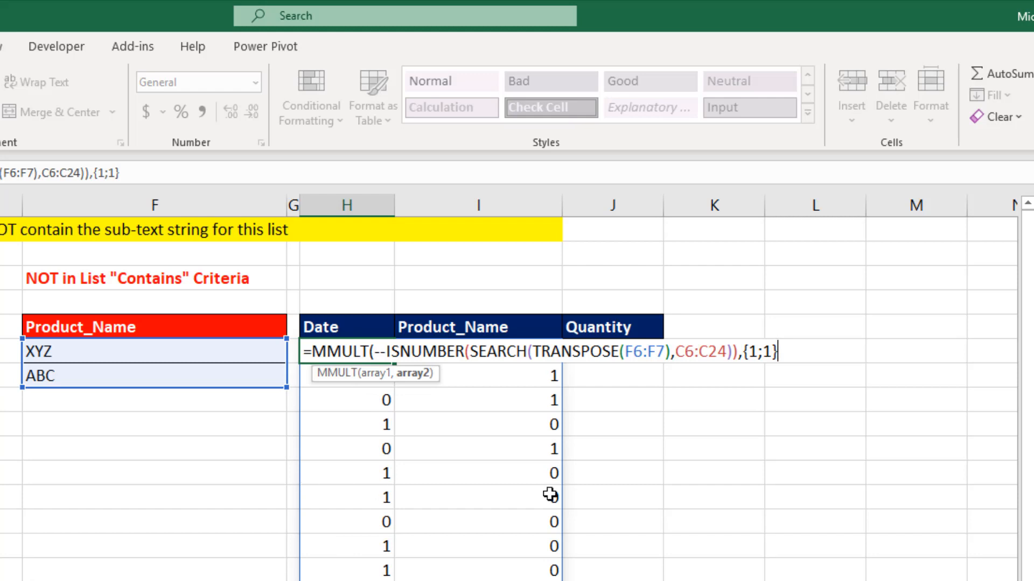
pyautogui.moveTo(708, 342)
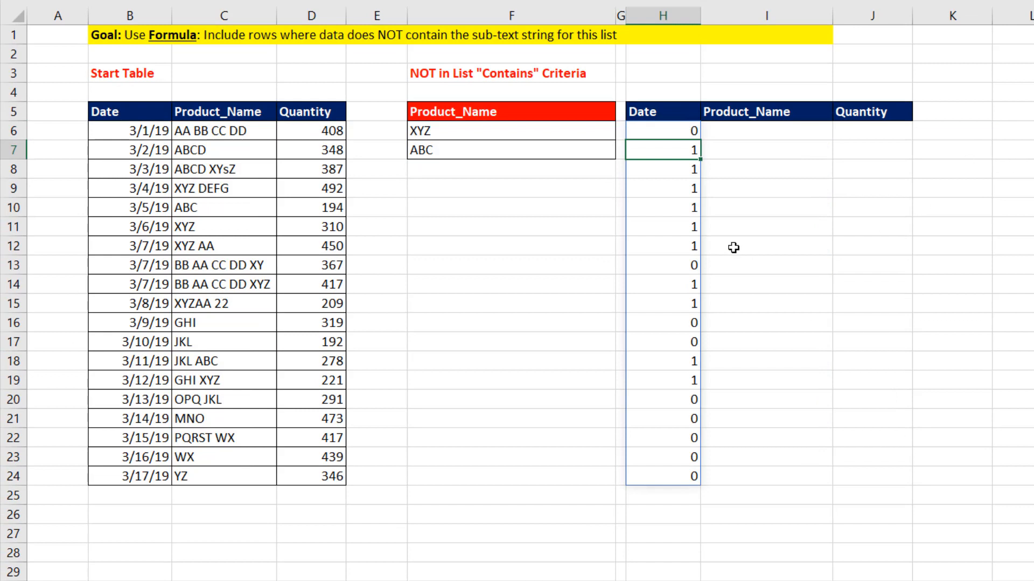
# Replace {1;1} in the MMULT formula with ROW(F6:F7)^0 as the second array
pyautogui.write('=MMULT(--ISNUMBER(SEARCH(TRANSPOSE(F6:F7),C6:C24)),{1;1})')
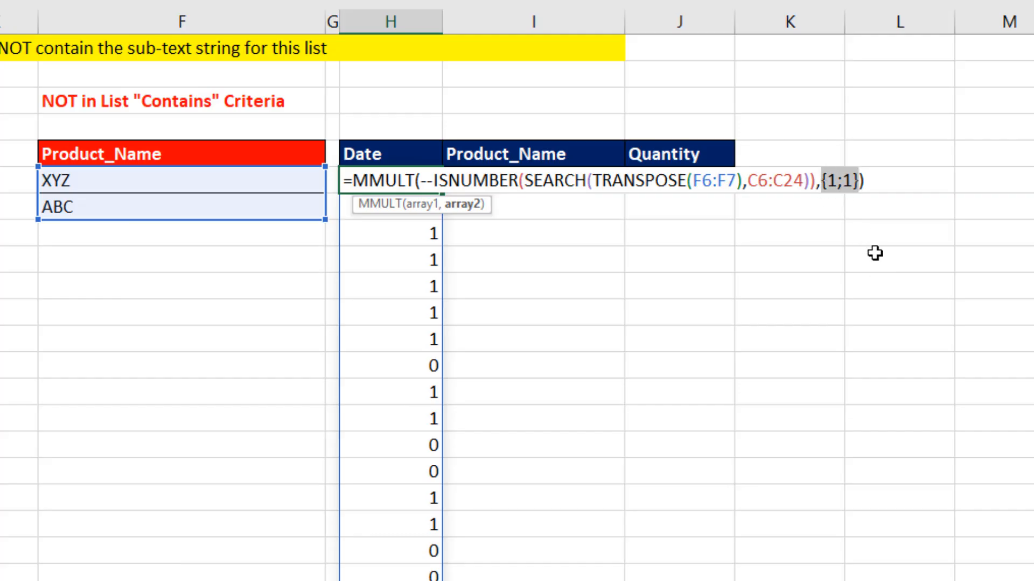
pyautogui.moveTo(853, 162)
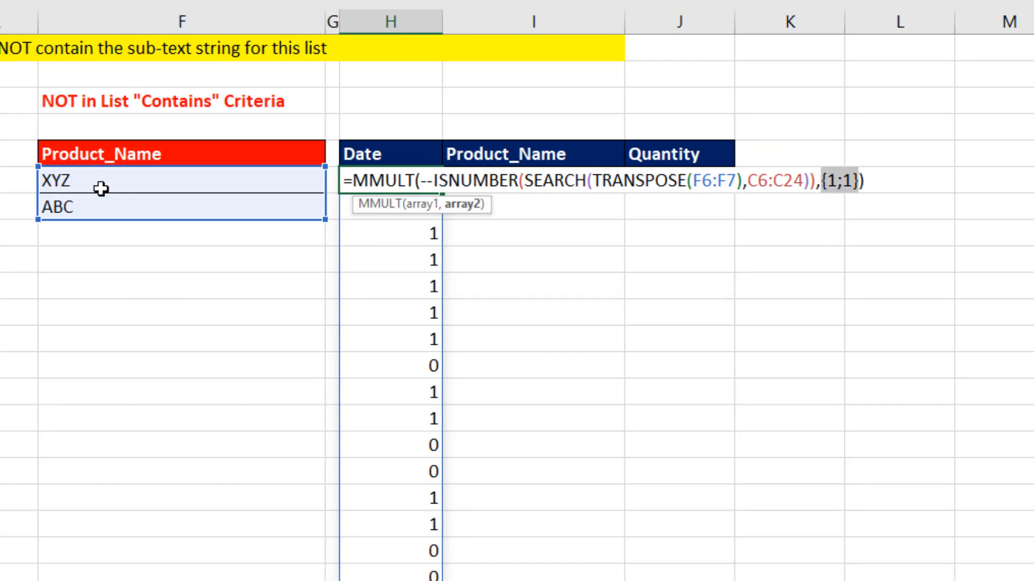
pyautogui.moveTo(103, 250)
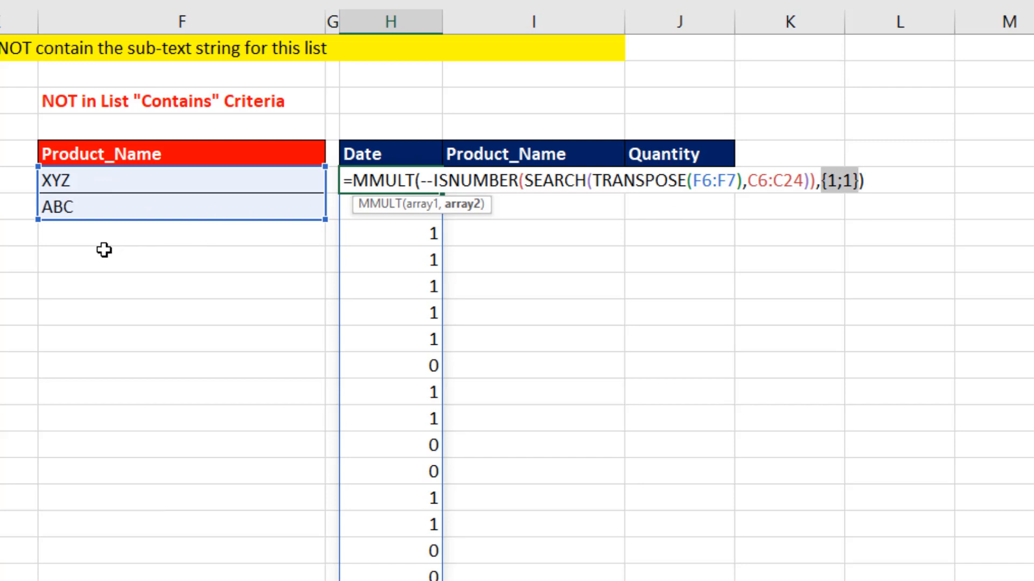
pyautogui.moveTo(988, 201)
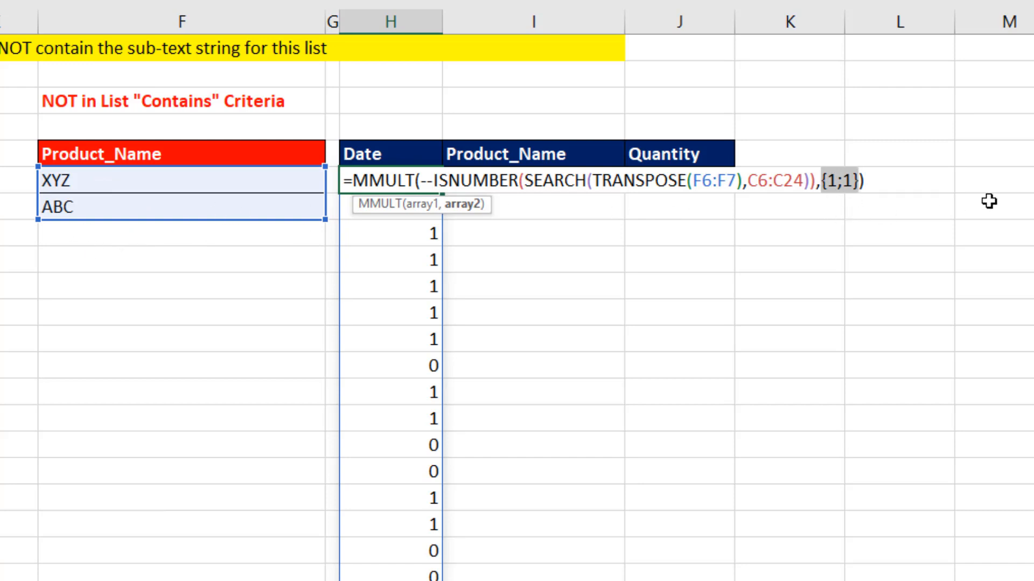
pyautogui.write('row')
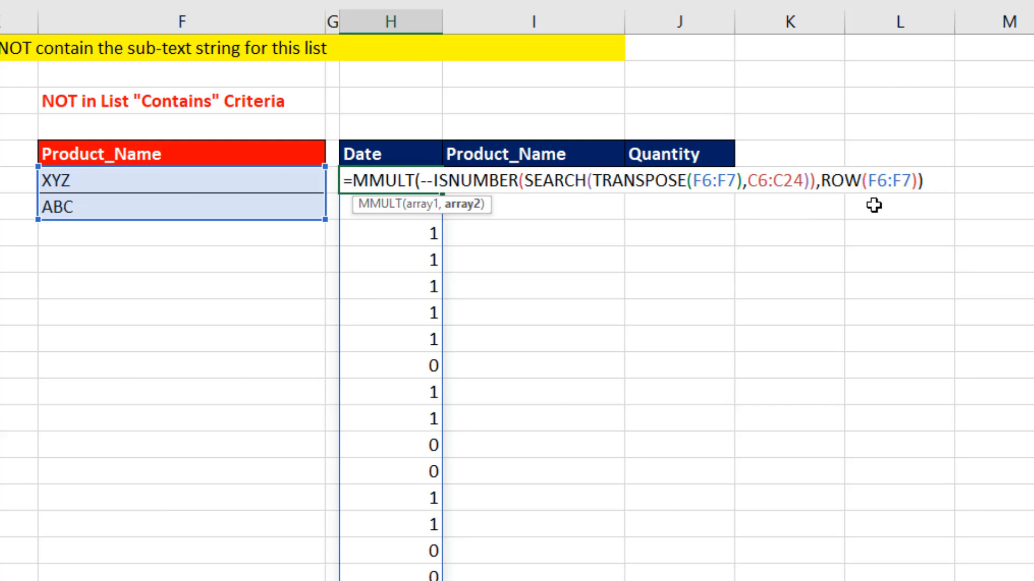
pyautogui.write('^')
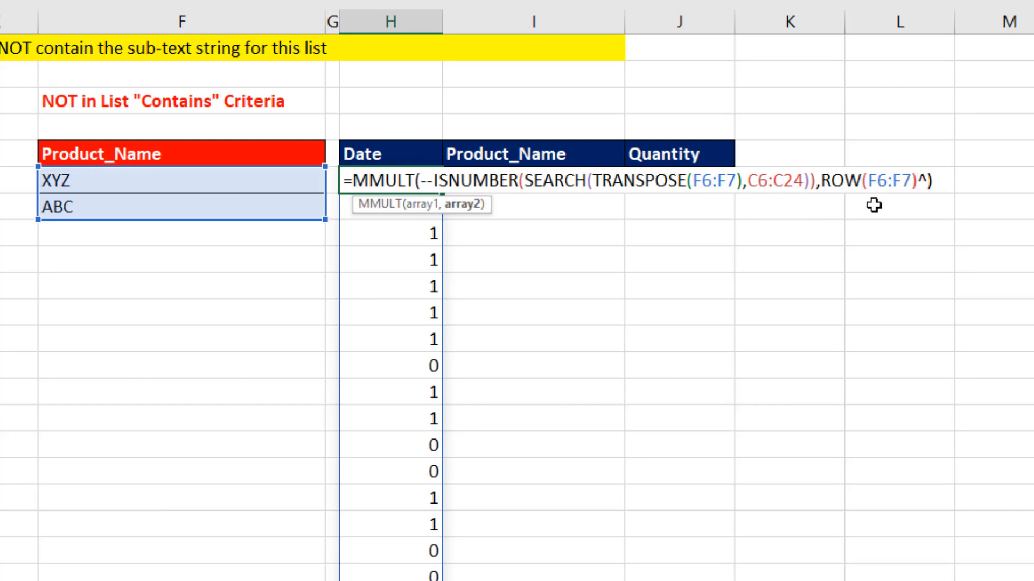
pyautogui.write('0')
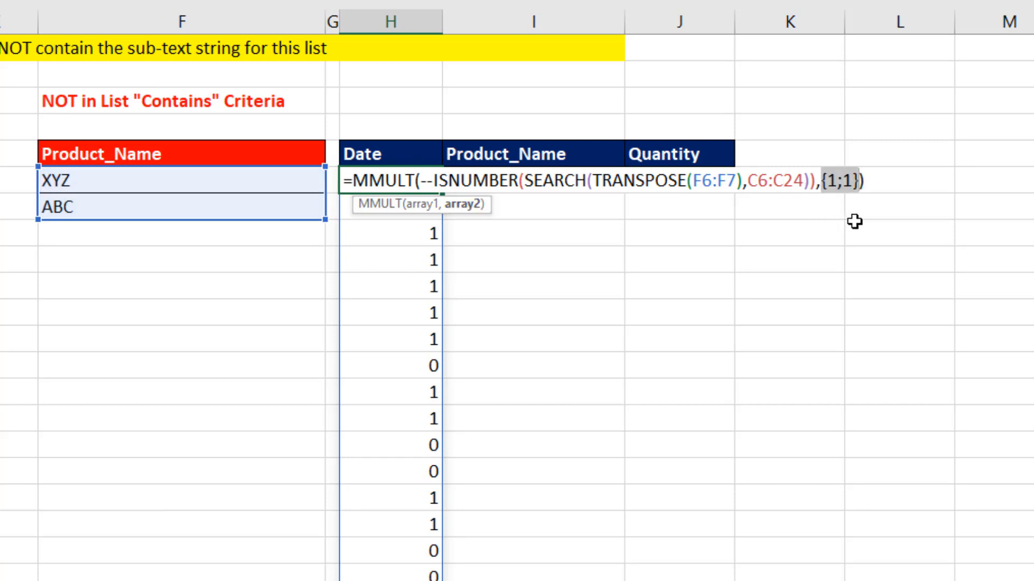
pyautogui.write('ROW(F6:F7)^0)')
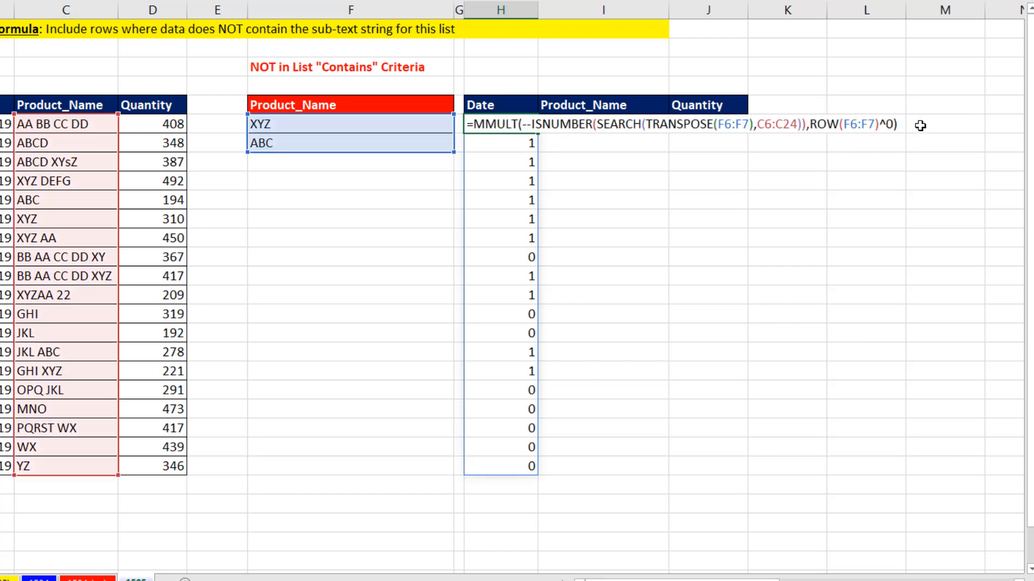
# Append =0 to the MMULT formula and wrap it in FILTER over B6:D24
pyautogui.write('=')
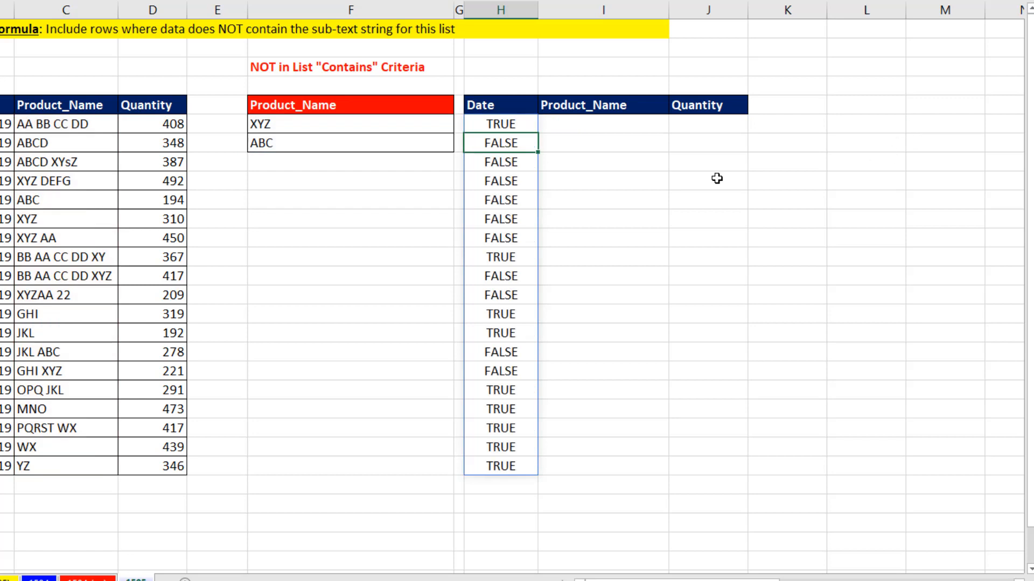
pyautogui.moveTo(522, 257)
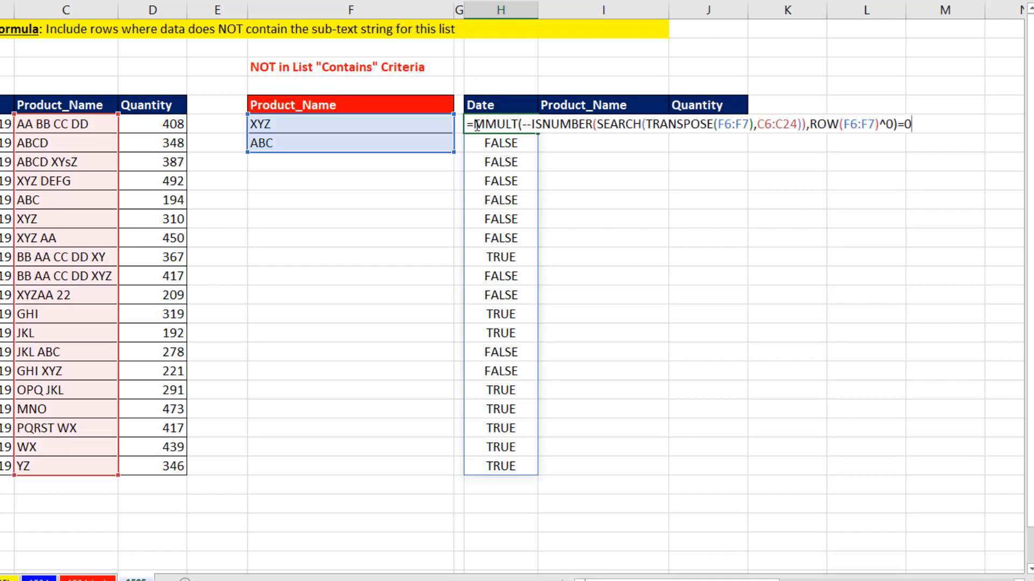
pyautogui.write('fi')
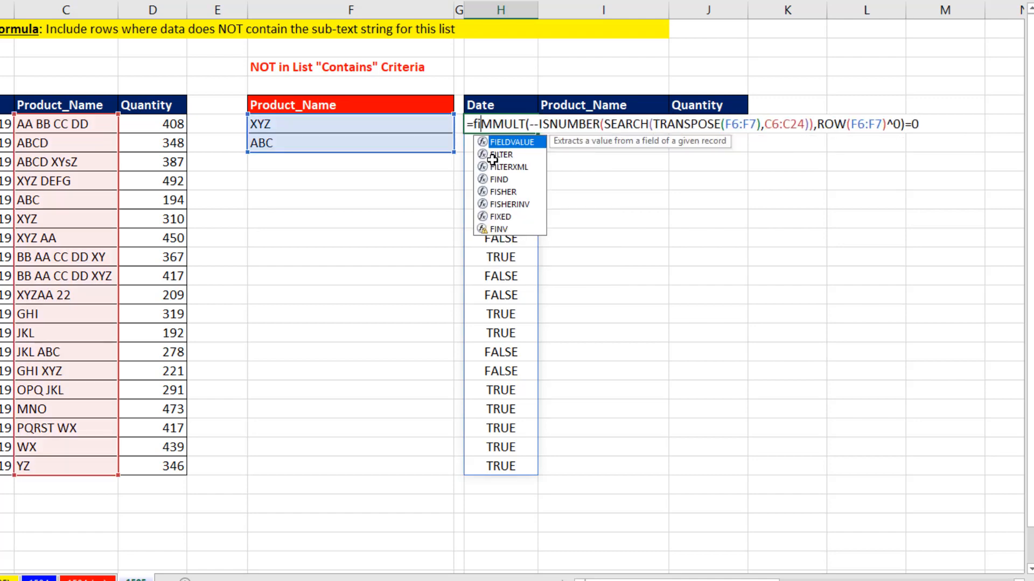
pyautogui.click(502, 155)
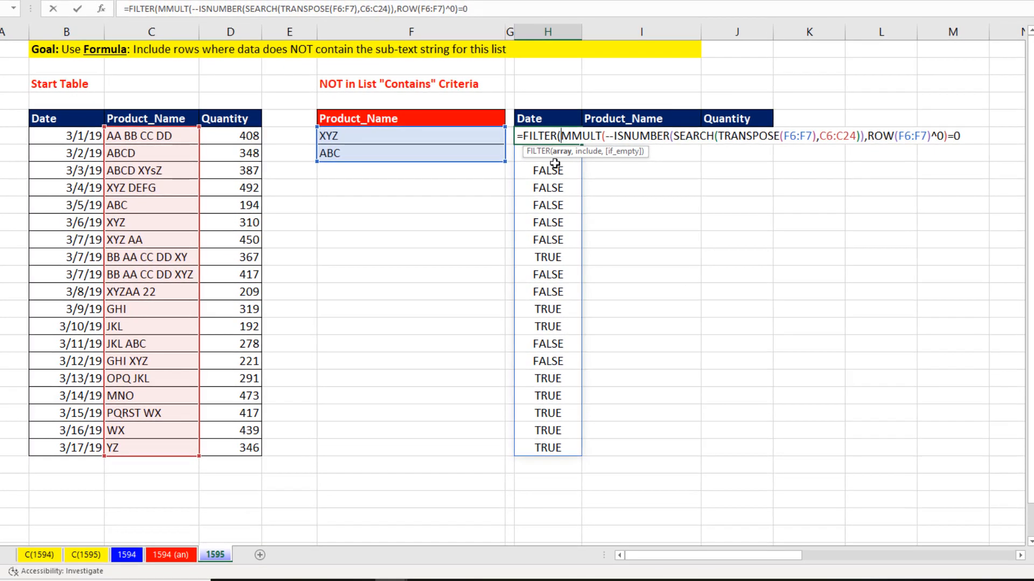
pyautogui.moveTo(66, 135); pyautogui.dragTo(241, 413)
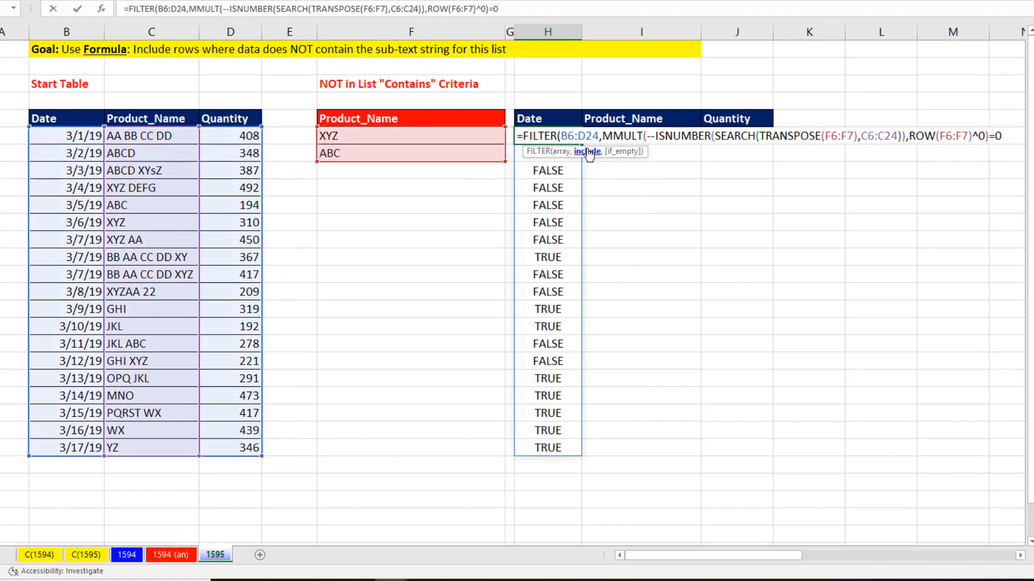
pyautogui.moveTo(664, 183)
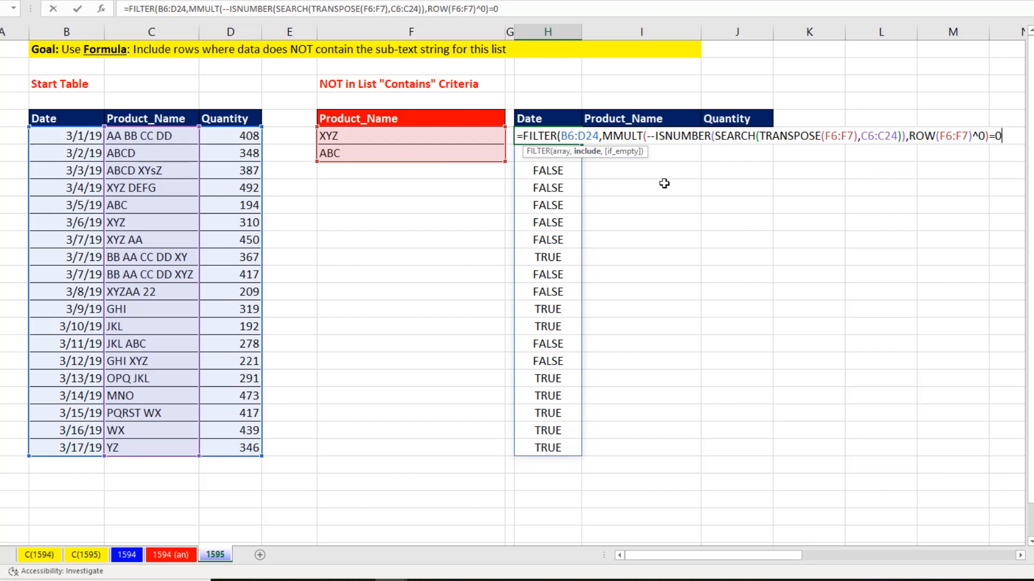
pyautogui.moveTo(1028, 144)
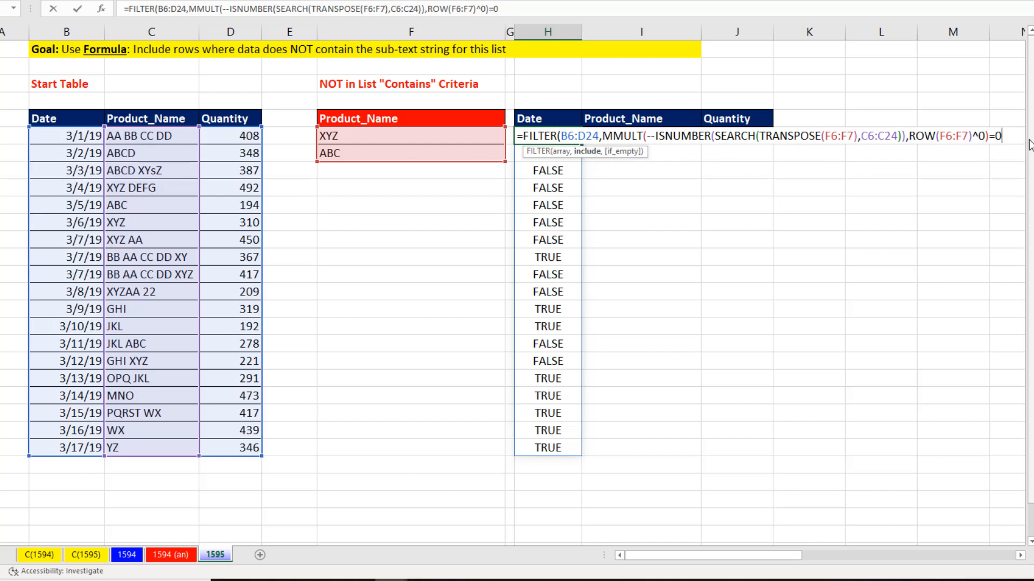
pyautogui.press('Enter')
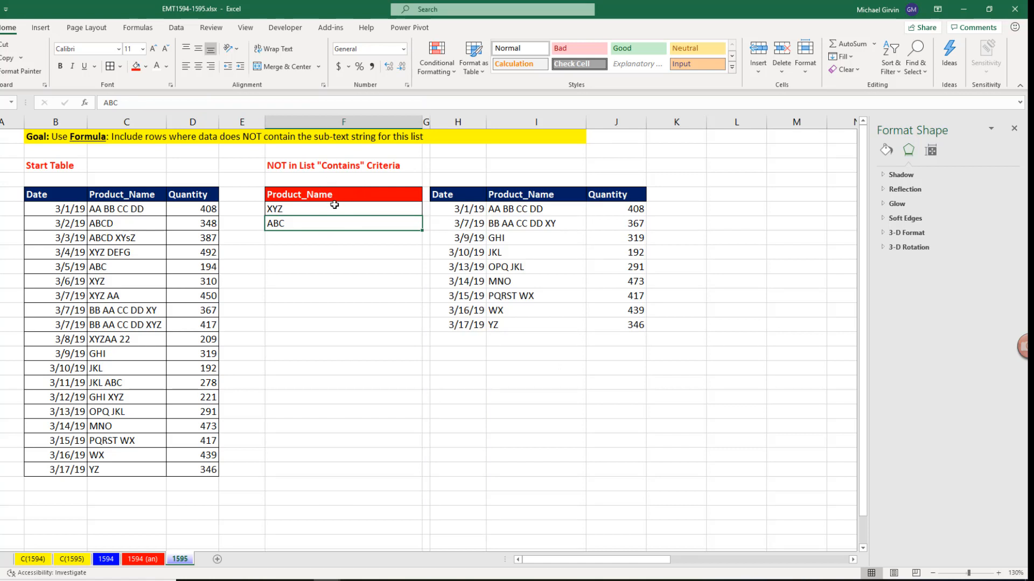
# Add "None" as FILTER's if_empty argument and enter AA as a third criterion
pyautogui.press('F2')
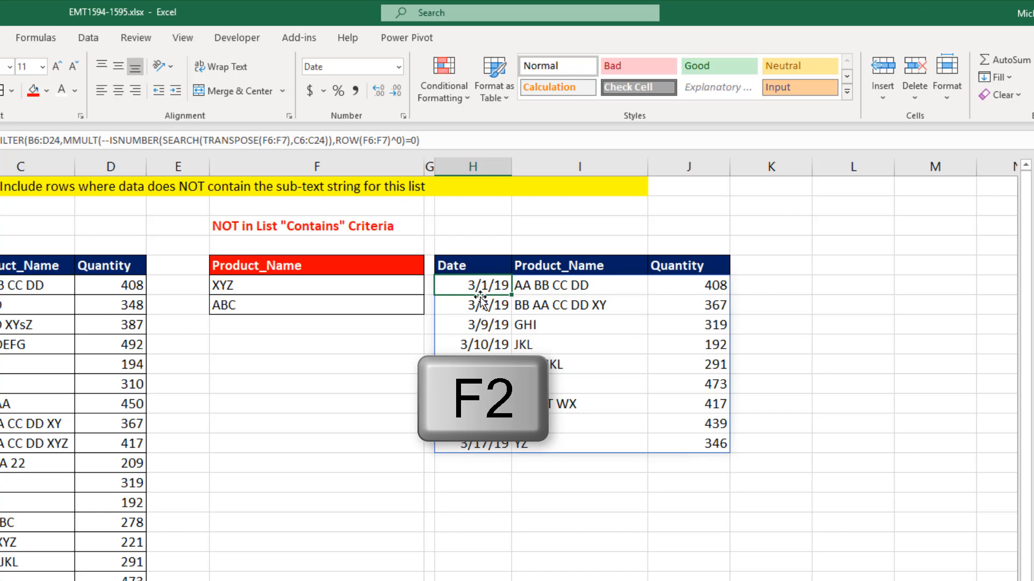
pyautogui.press('F2')
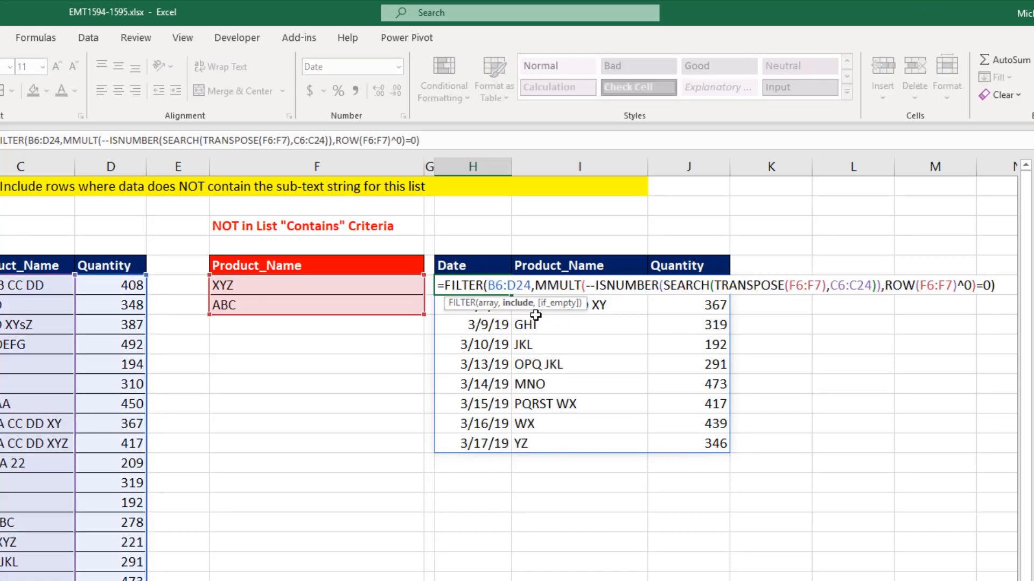
pyautogui.write(',"')
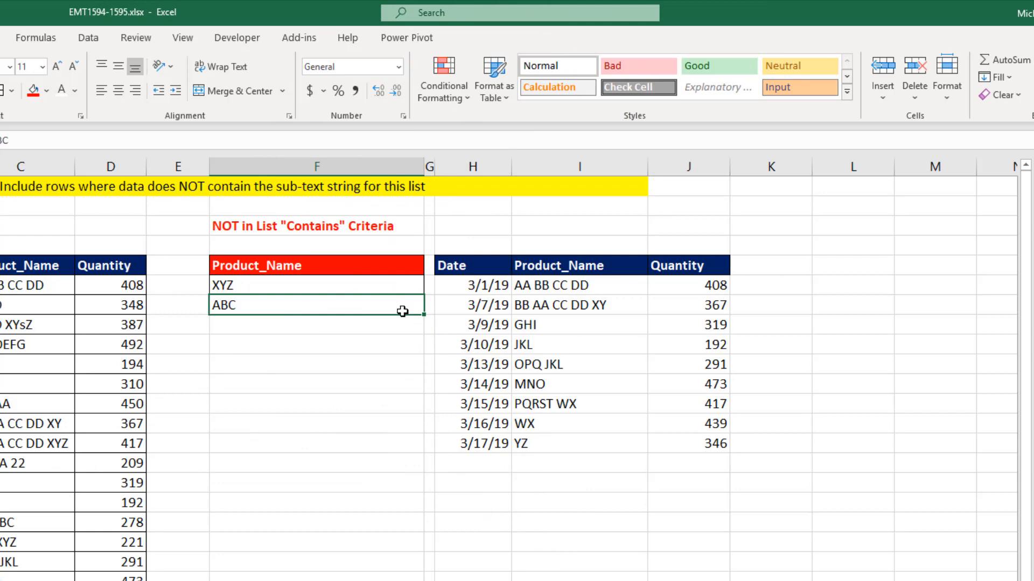
pyautogui.moveTo(308, 312)
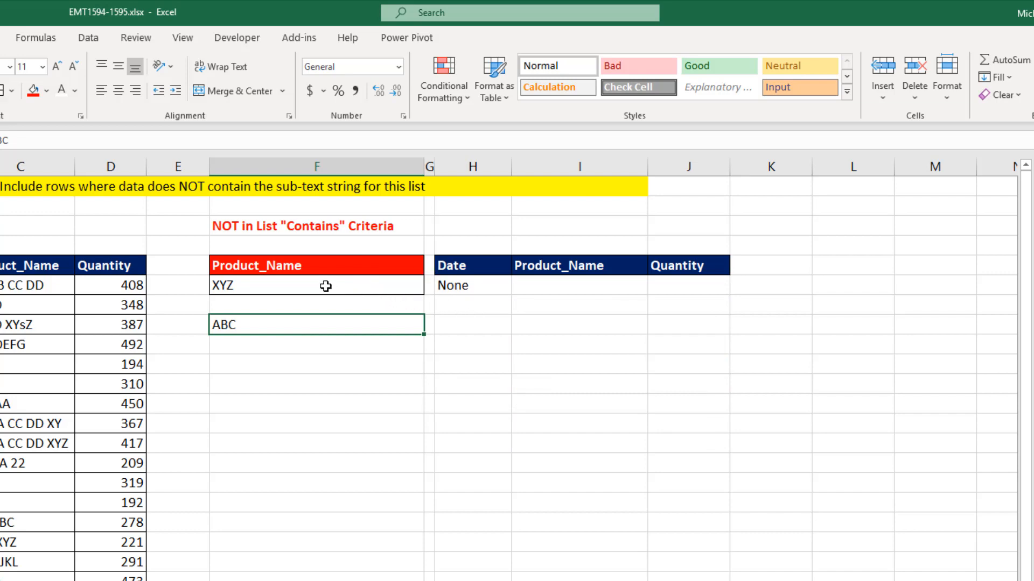
pyautogui.click(316, 305)
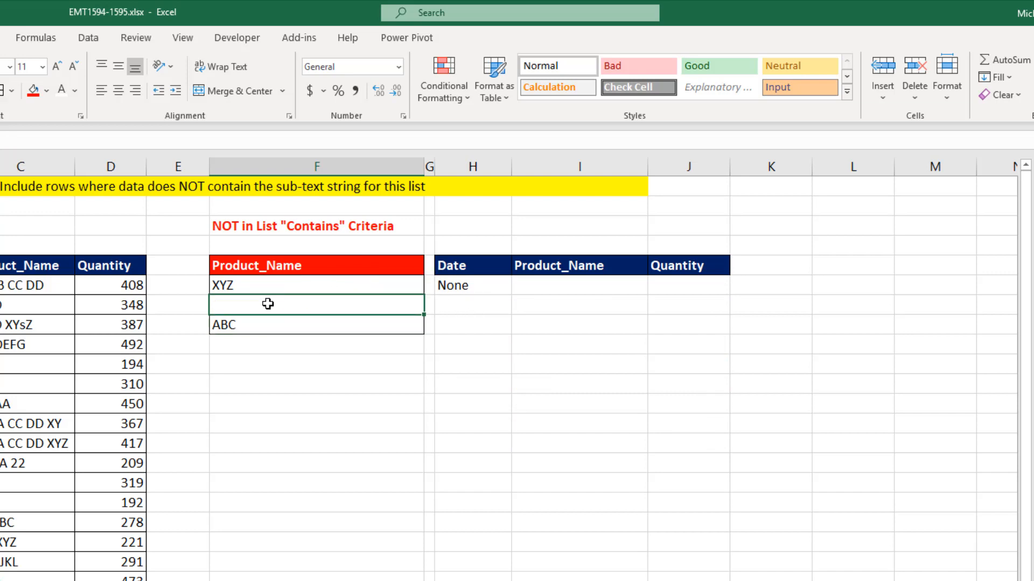
pyautogui.write('AA')
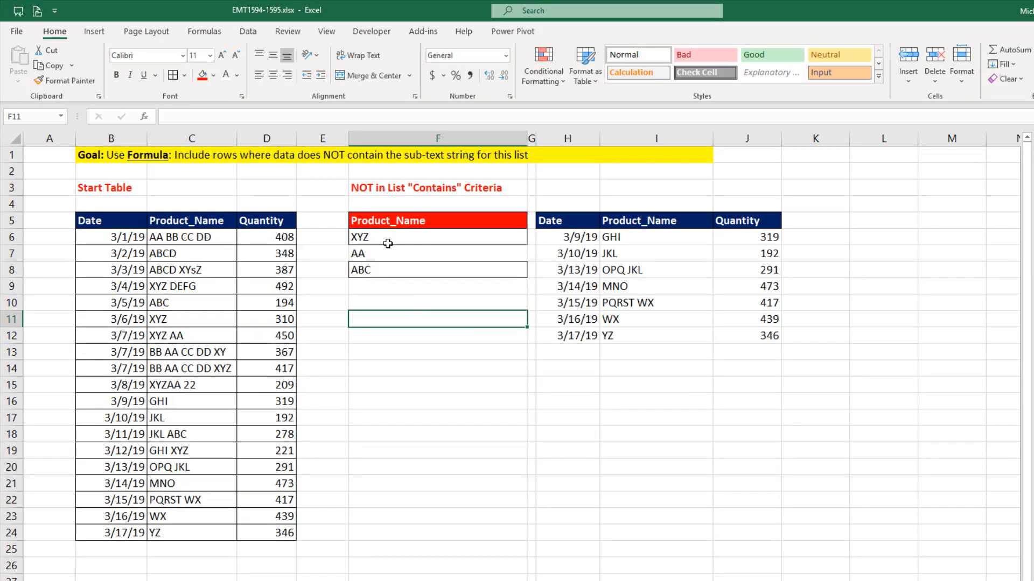
pyautogui.moveTo(450, 339)
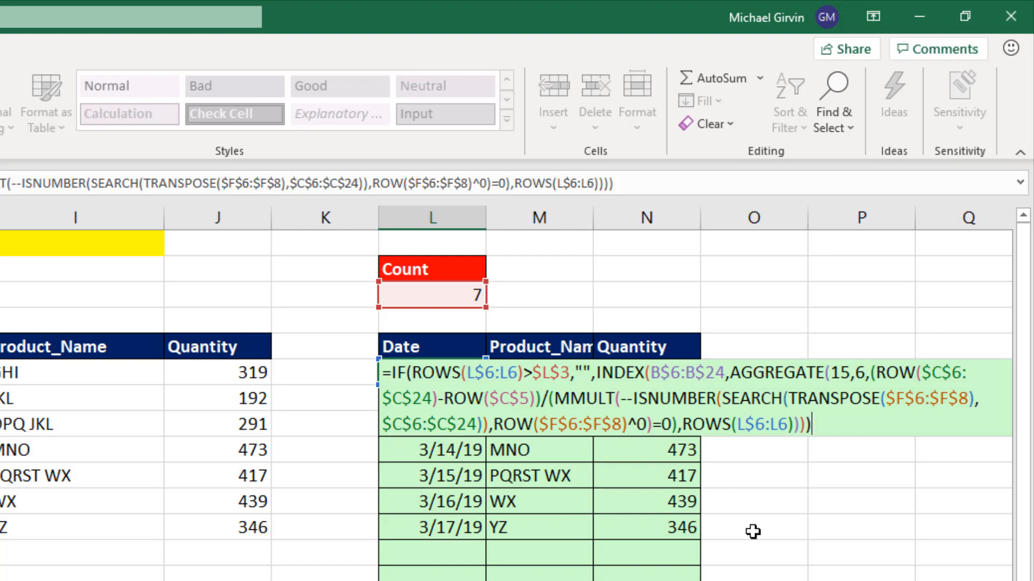
pyautogui.moveTo(501, 296)
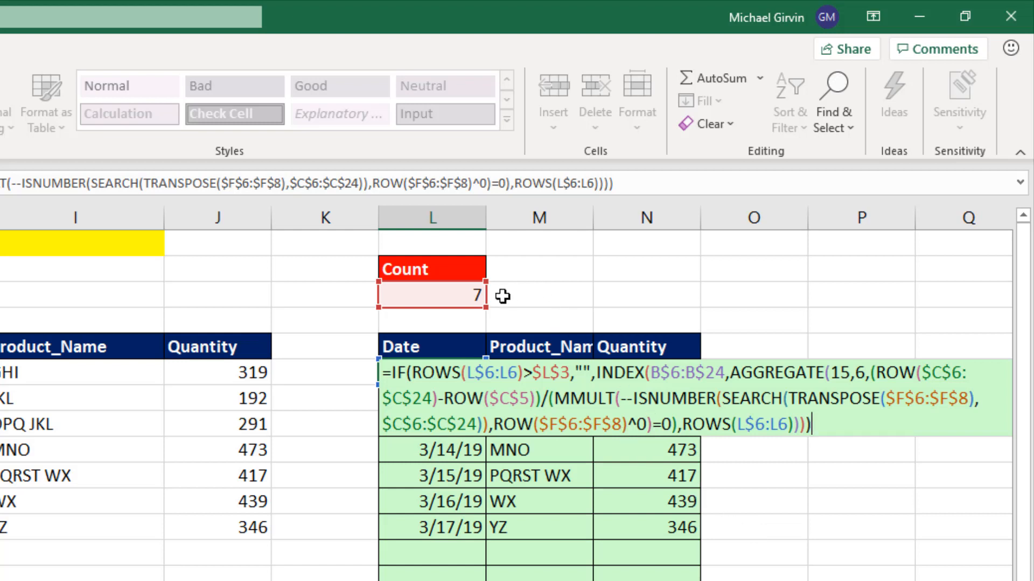